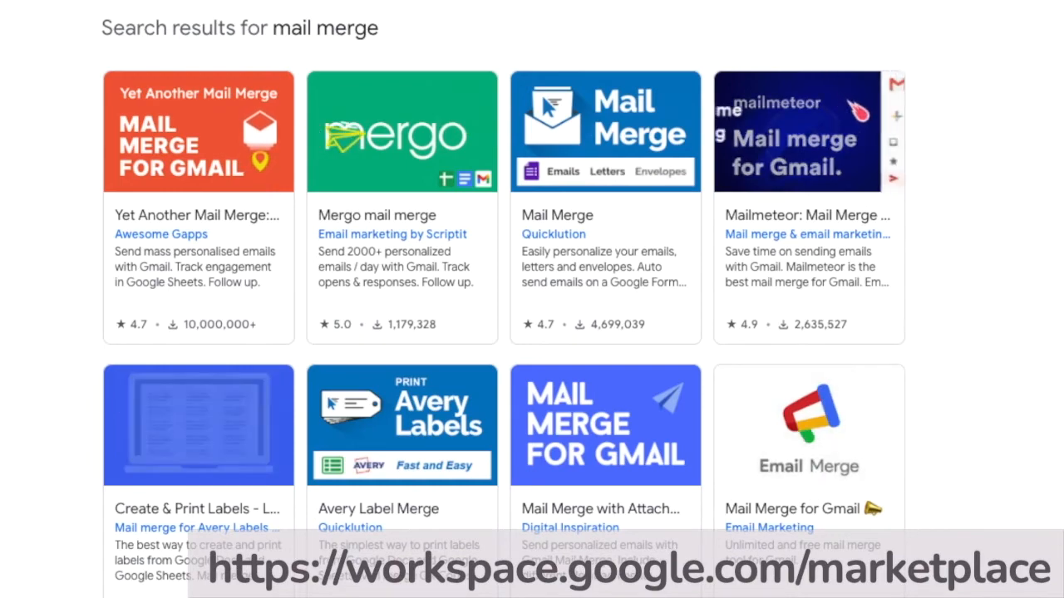
Browse the Yet Another Mail Merge and Mailmeteor listings, flipping through their screenshot carousels.
click(198, 131)
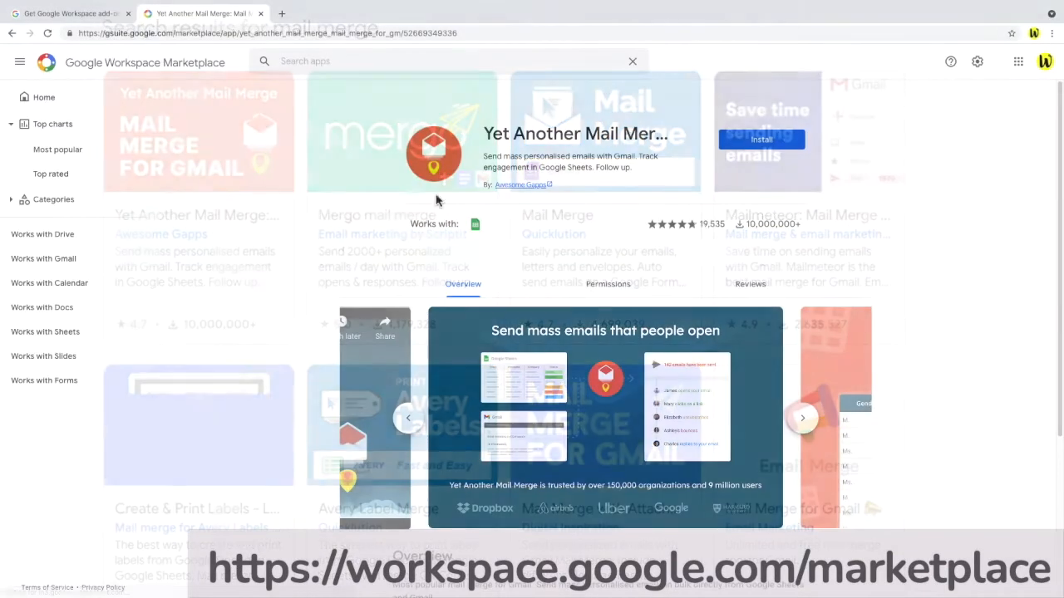
scroll(down, 3)
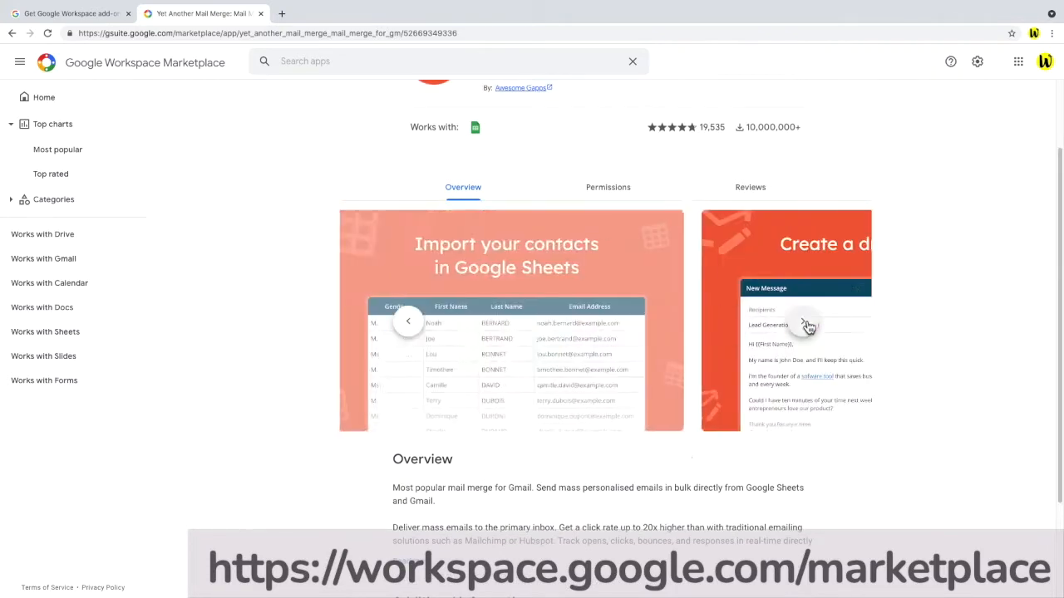
click(805, 322)
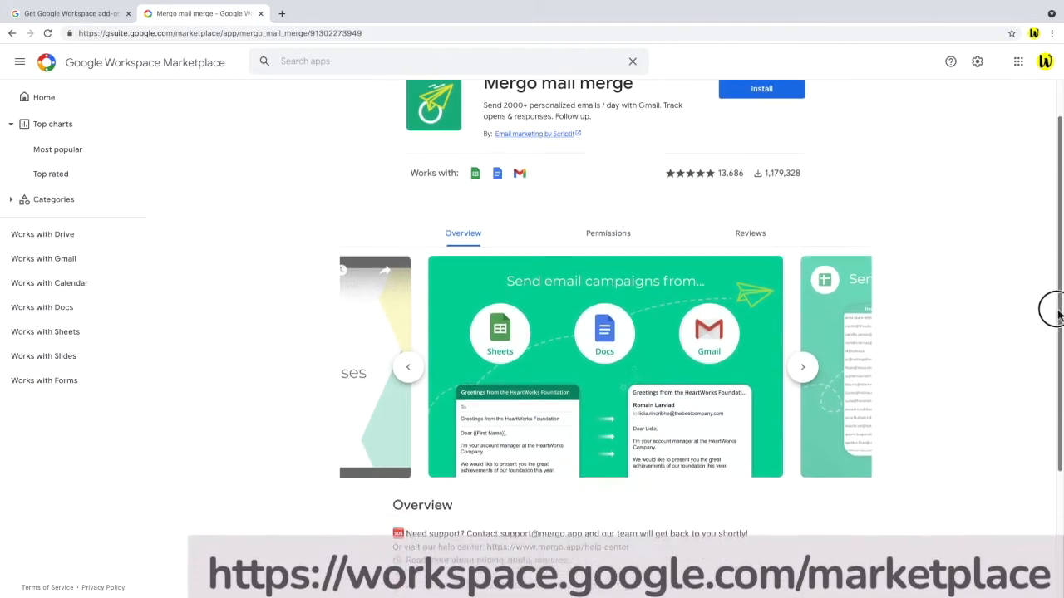
scroll(down, 3)
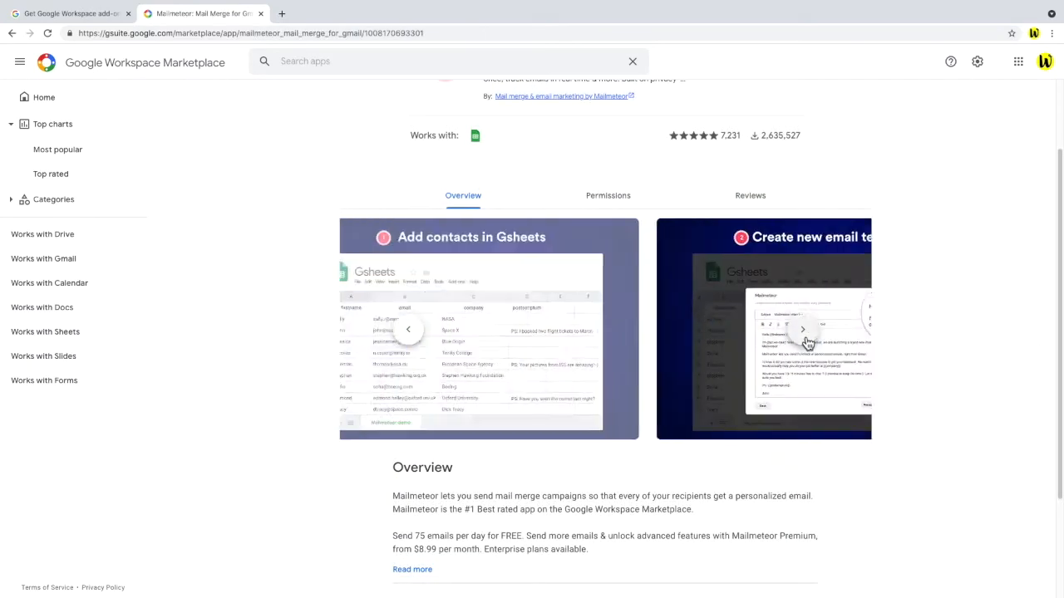
click(802, 329)
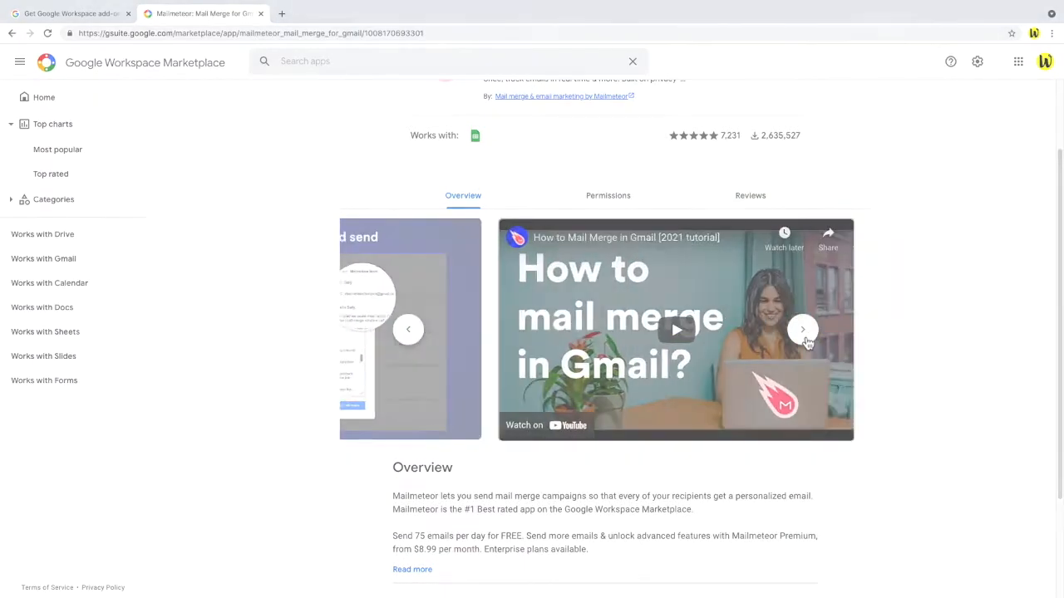
click(676, 329)
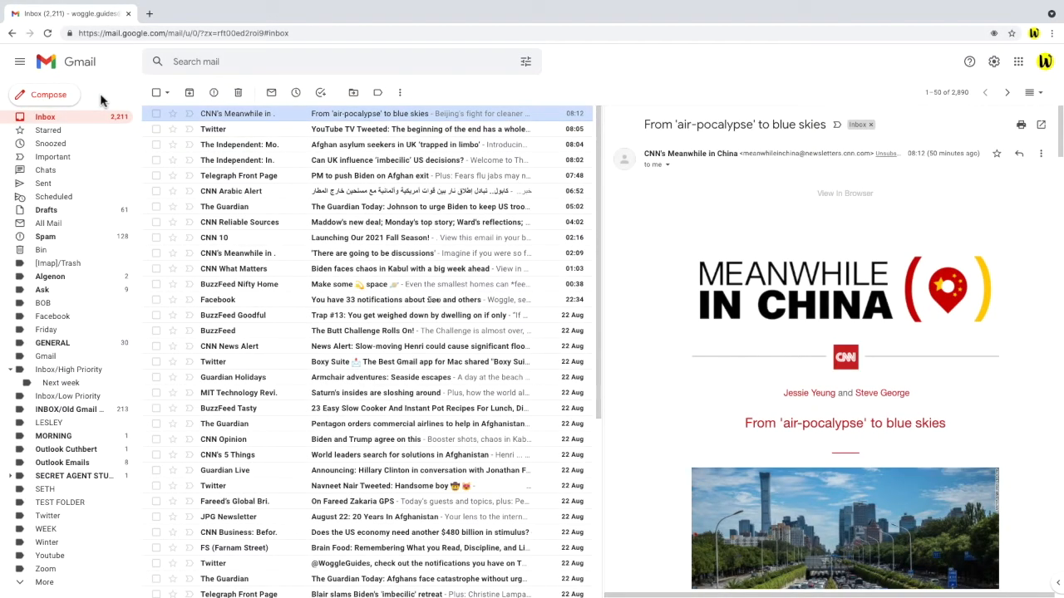
mouse_move(83, 100)
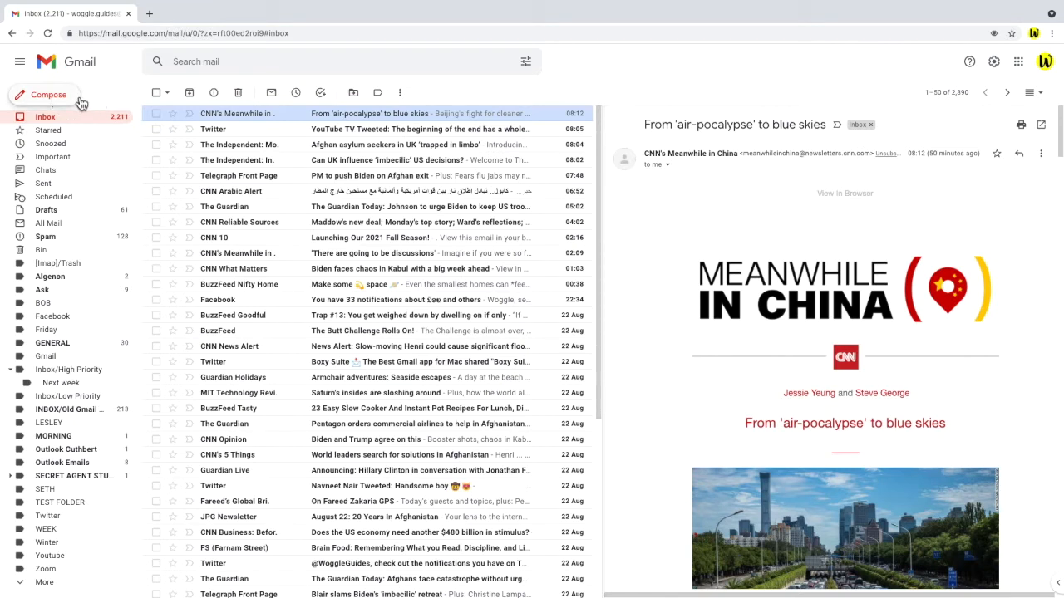
Compose a new email titled 'Merry Christmas to the Smith family!' greeting John with festive wishes.
click(41, 94)
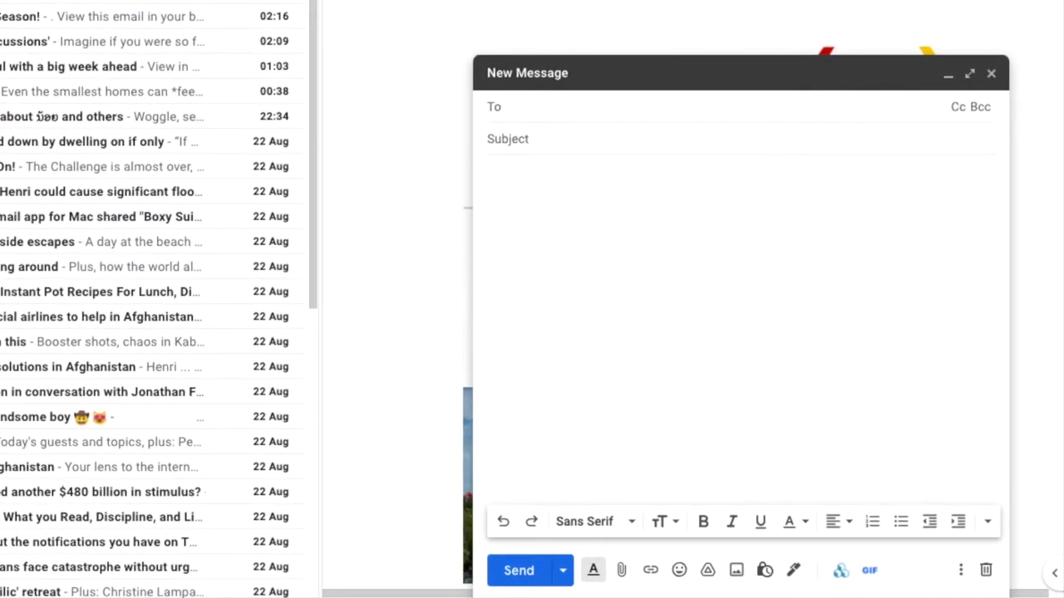
mouse_move(441, 71)
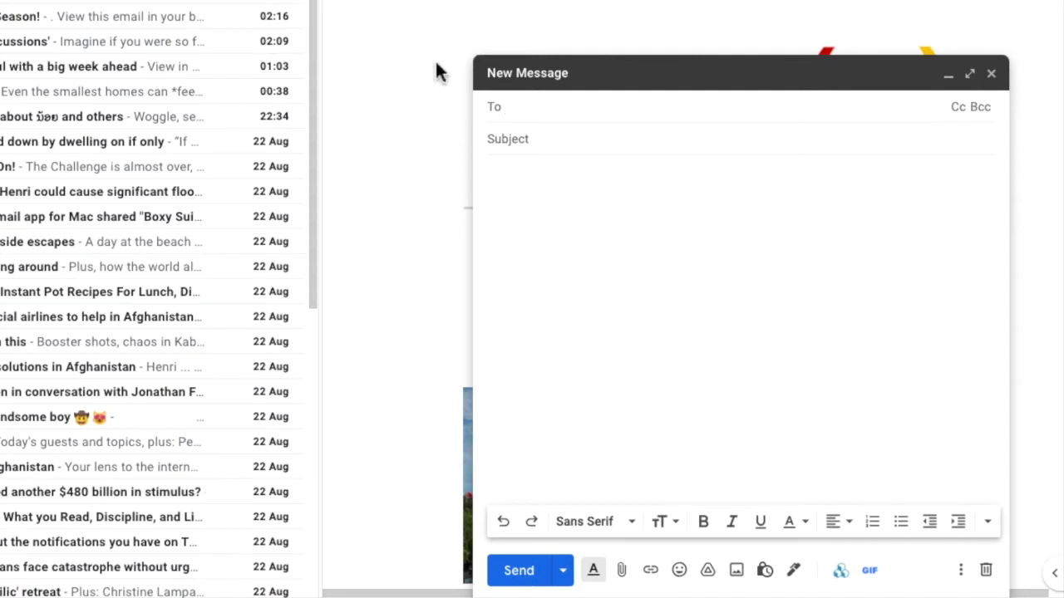
text(Merry Chris)
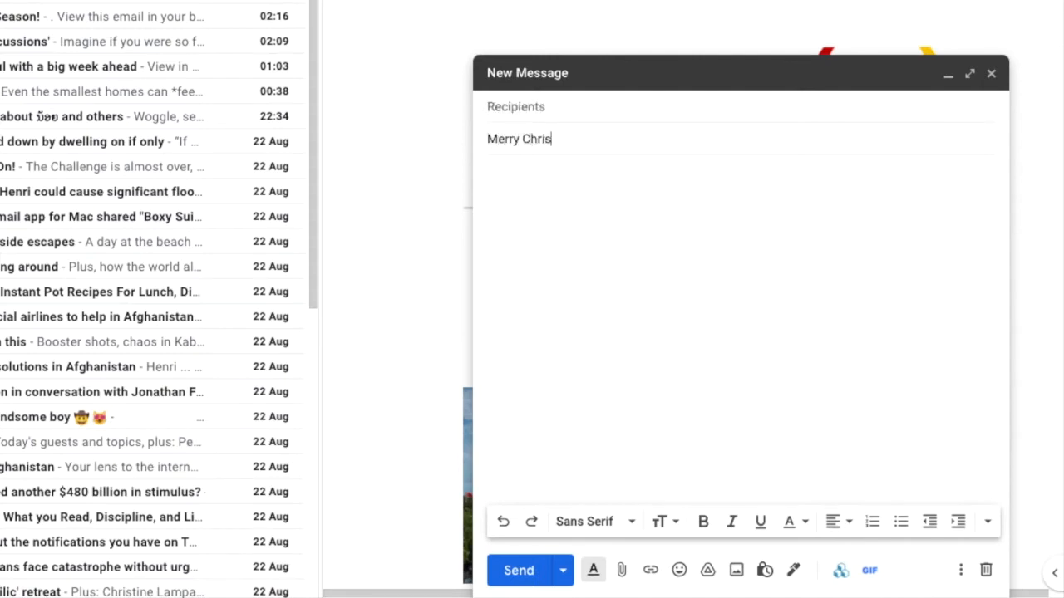
text(Hi John,)
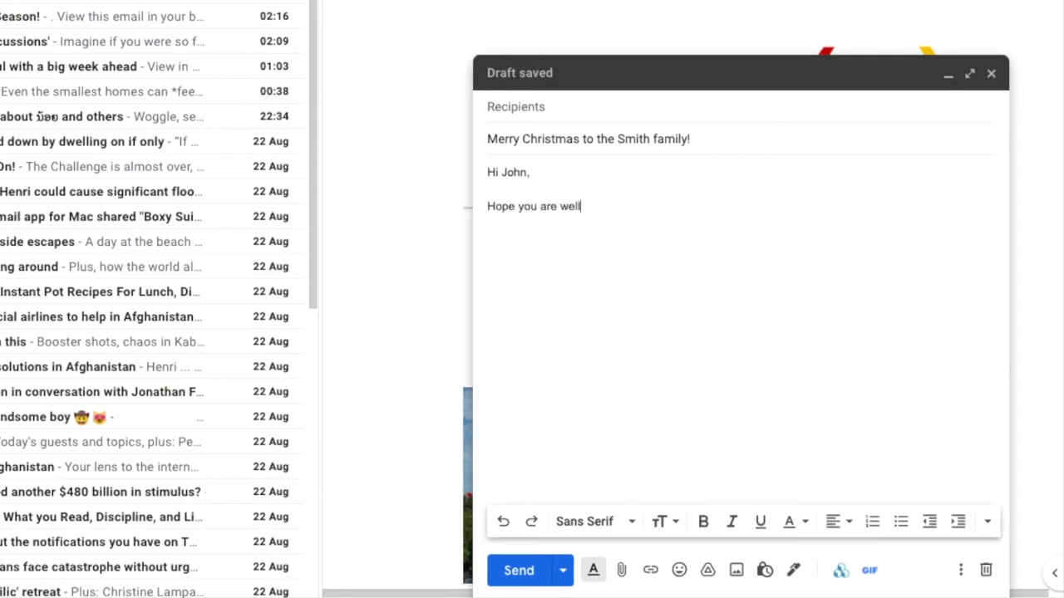
text(I just wanted to drop you an email at this festive time of the year to pass on to you and your famil)
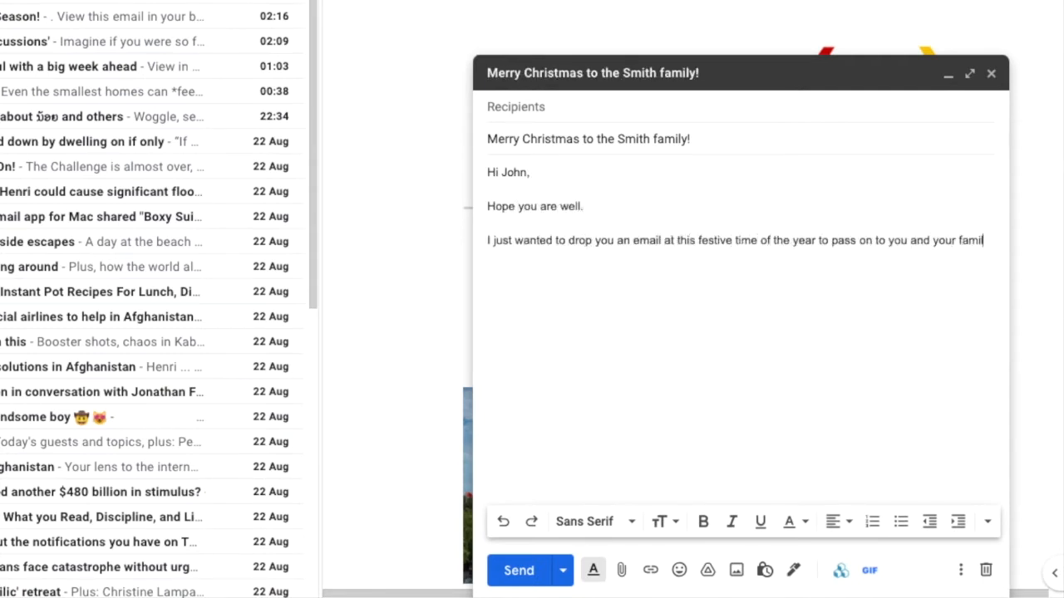
text(seasonal greetings and wish you well for the holidays and upcoming year.)
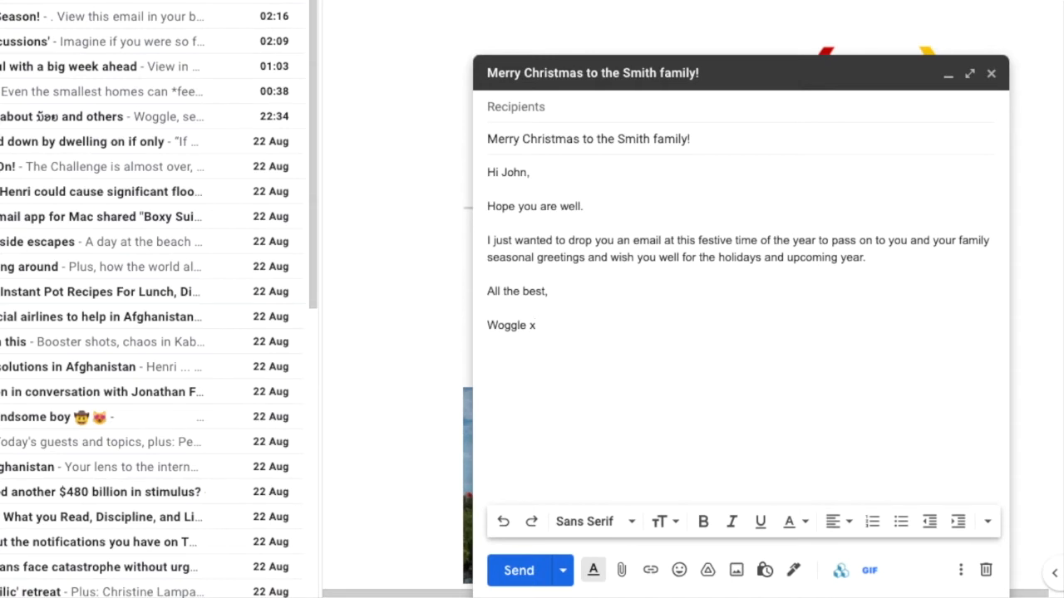
mouse_move(653, 141)
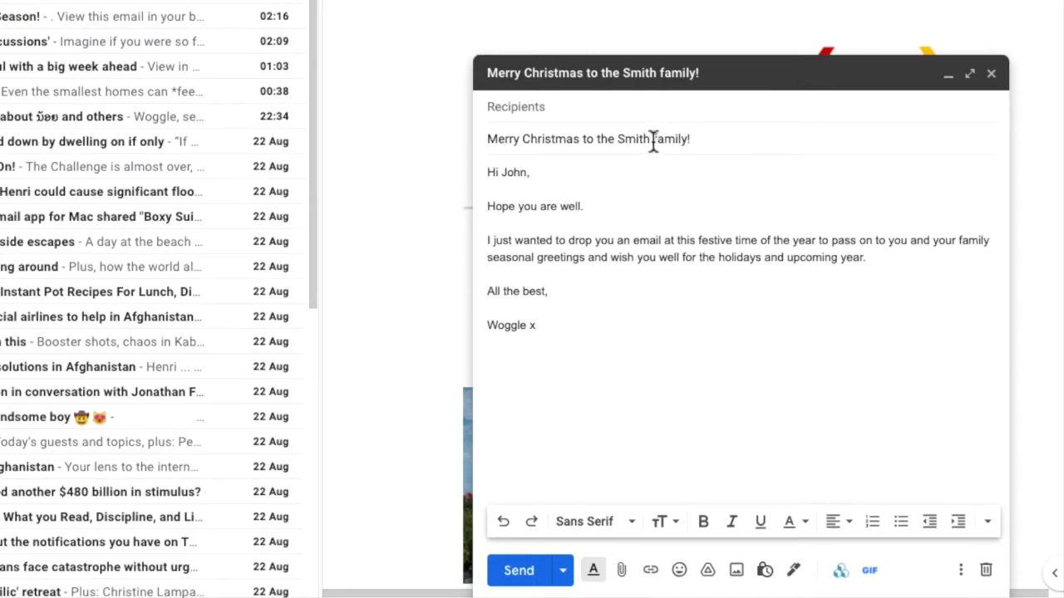
Replace Smith in the subject with {{Lastname}} and John in the greeting with {{FirstName}}.
double_click(634, 139)
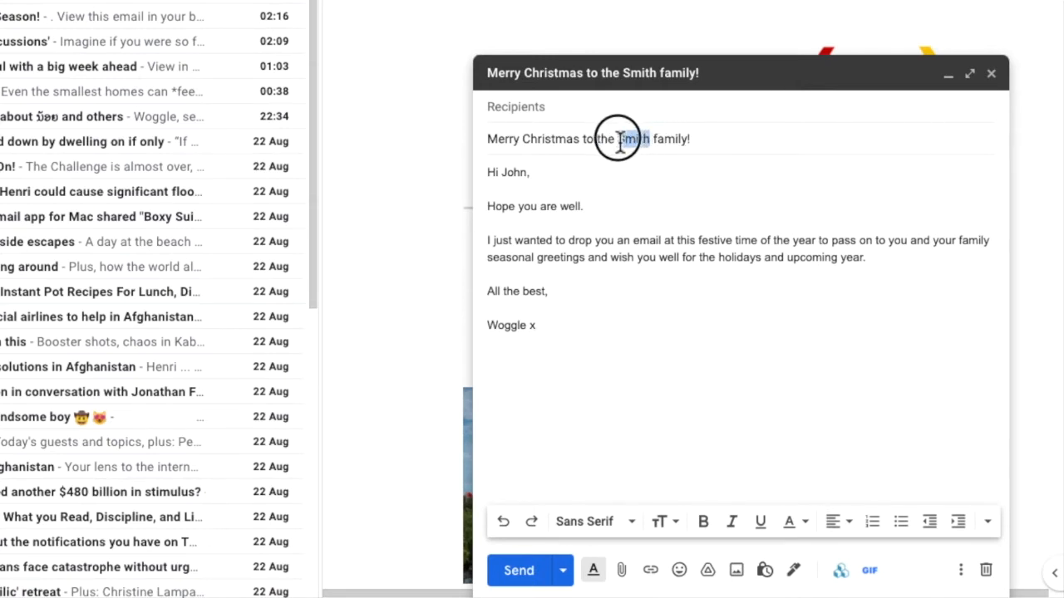
double_click(633, 139)
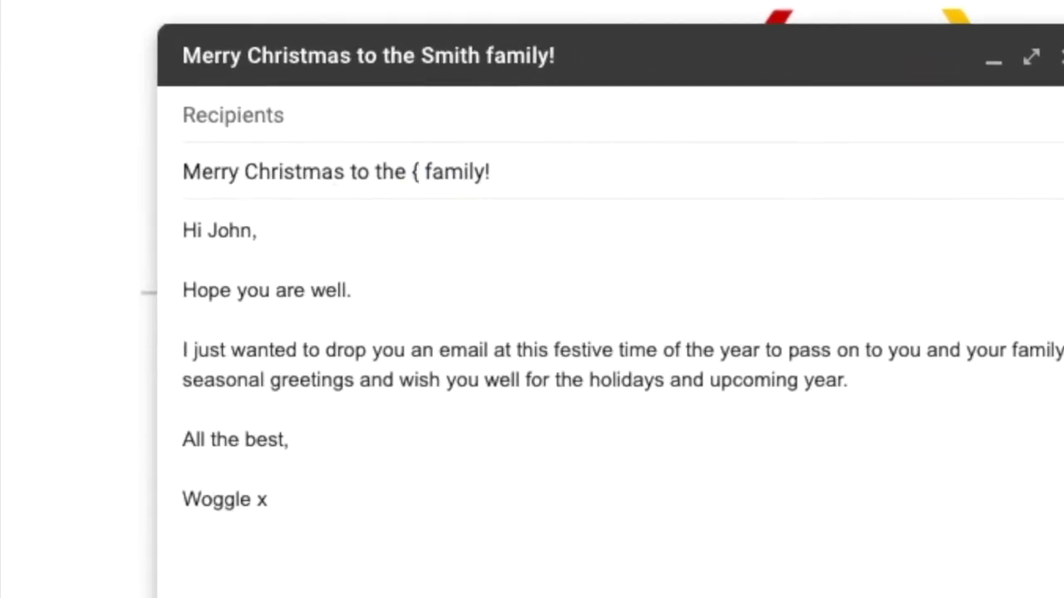
text({Lastnam)
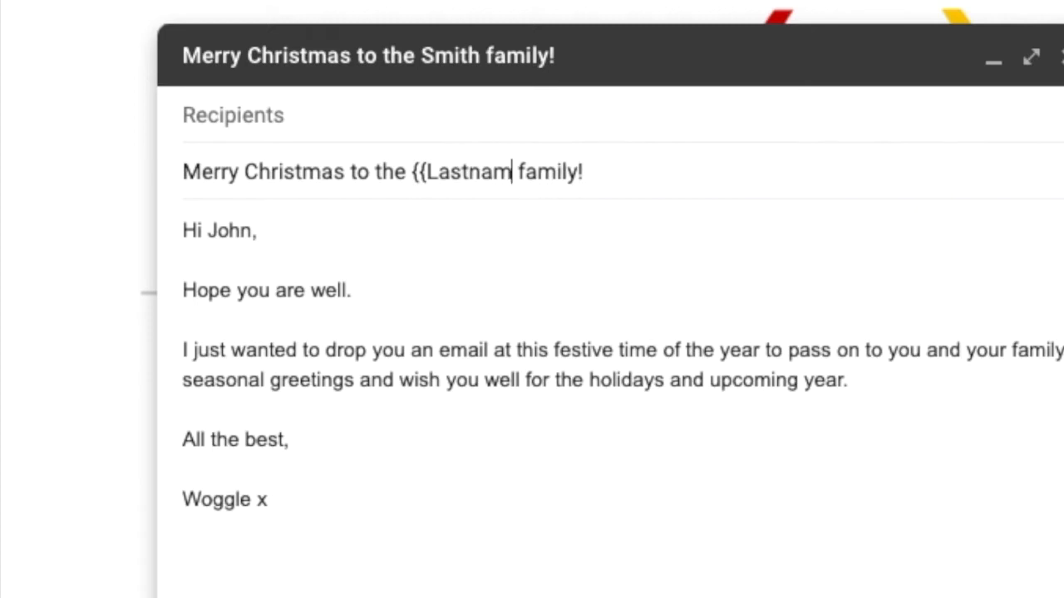
text(e}})
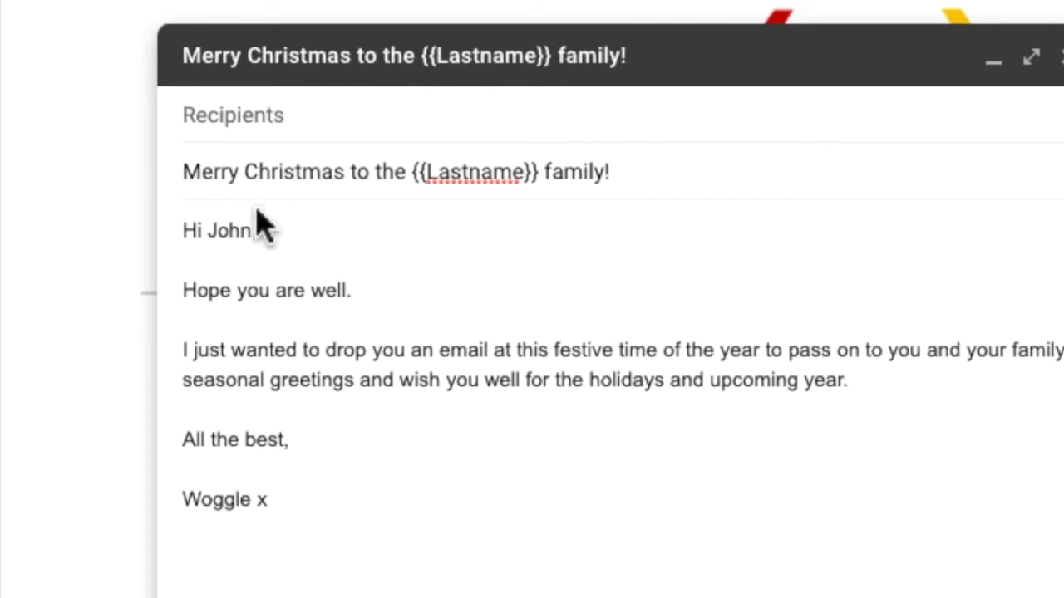
double_click(229, 230)
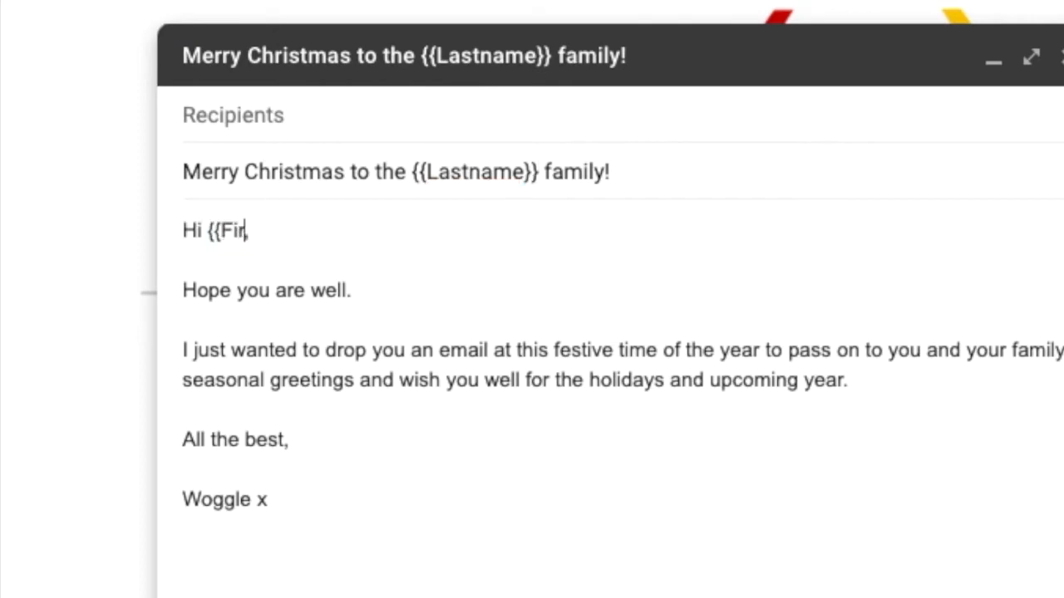
text(stName}},)
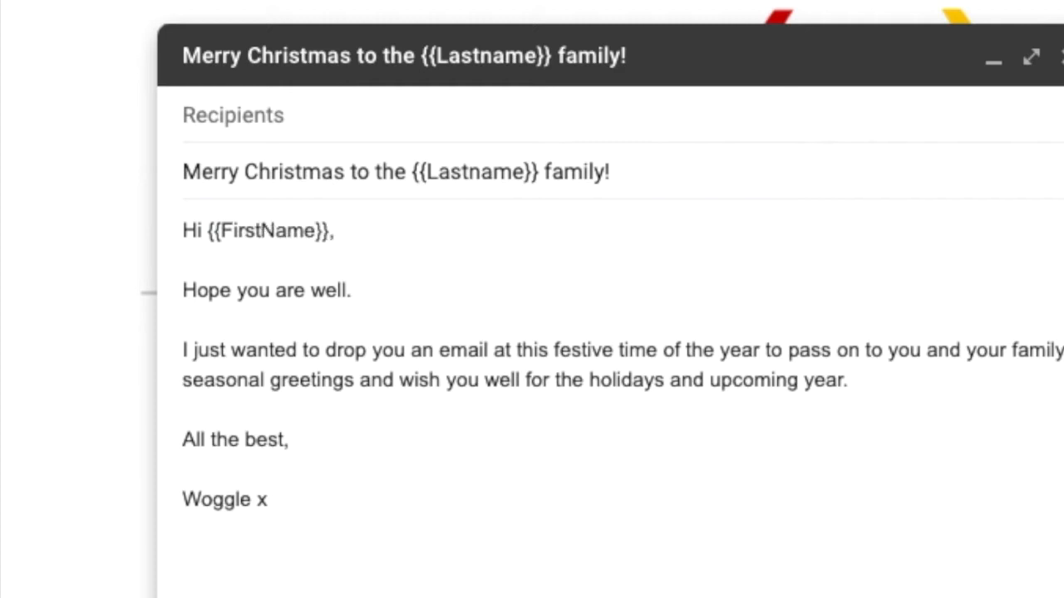
Replace the personal sentences with {{PersonalGreeting}} and {{PersonalSignoff}} placeholders.
drag(182, 290, 346, 290)
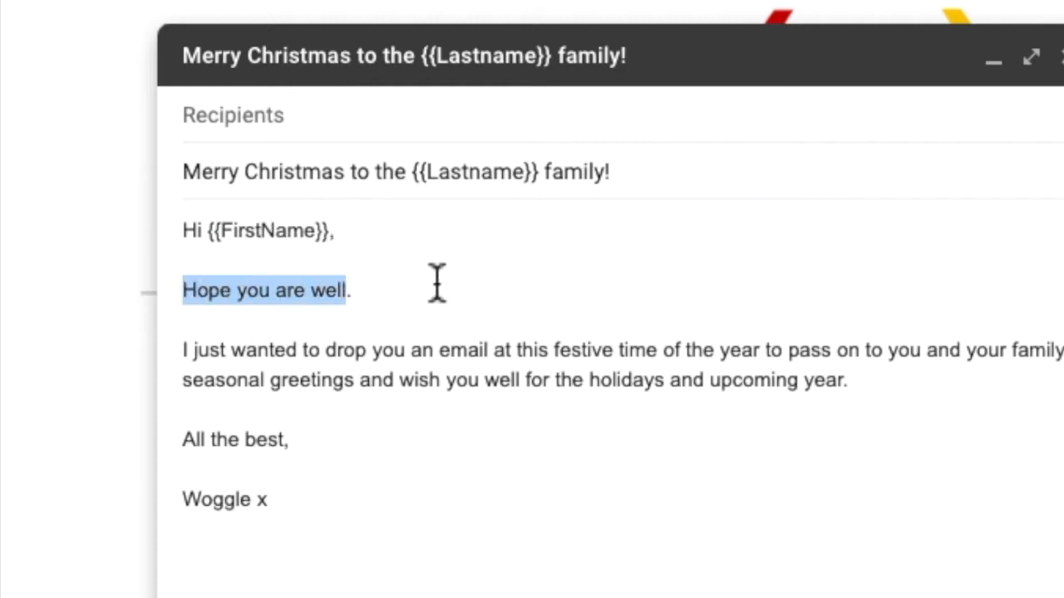
text({{PersonalGreeting}}.)
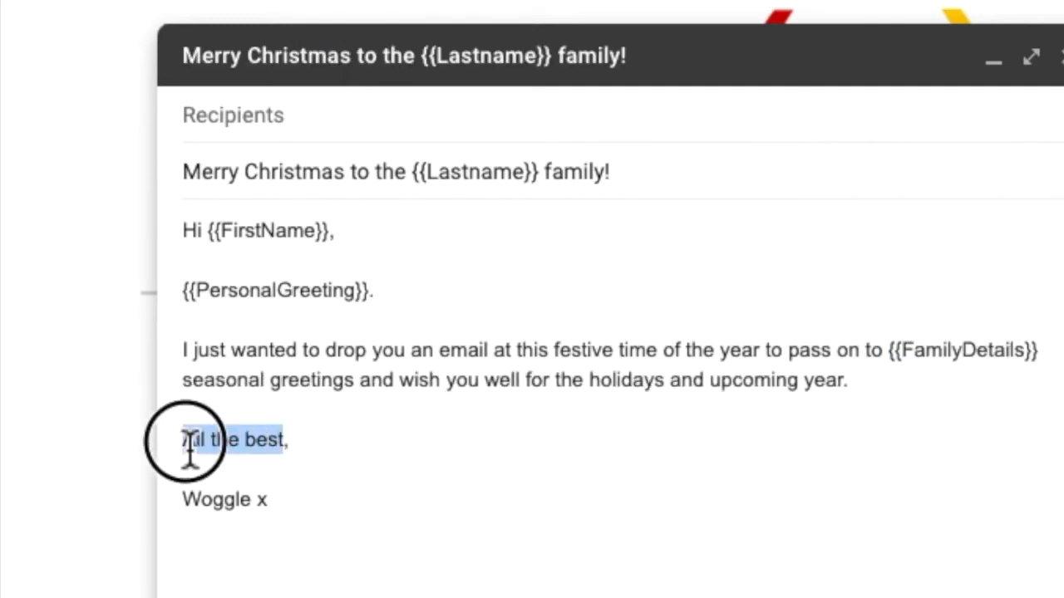
text({{PersonalSignoff}})
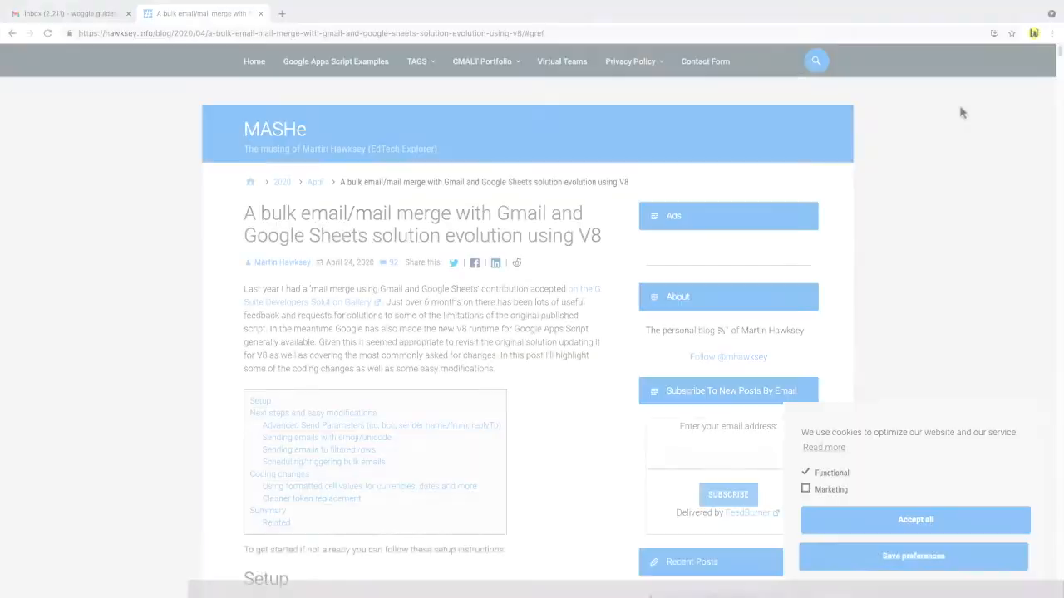
Copy the sample Gmail/Sheets Mail Merge spreadsheet linked in the article's Setup section.
scroll(down, 3)
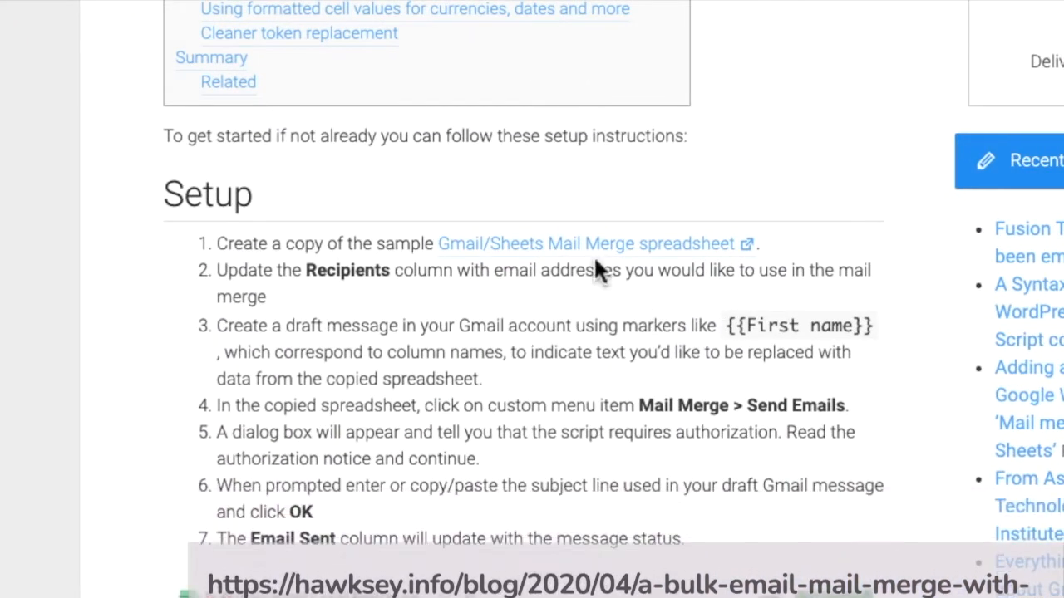
click(588, 244)
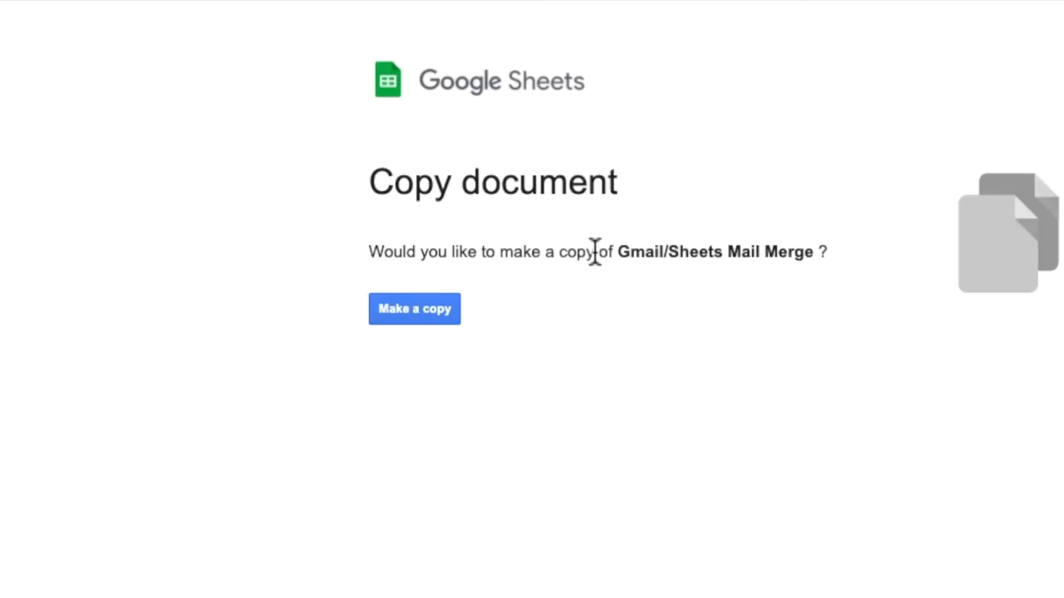
click(414, 308)
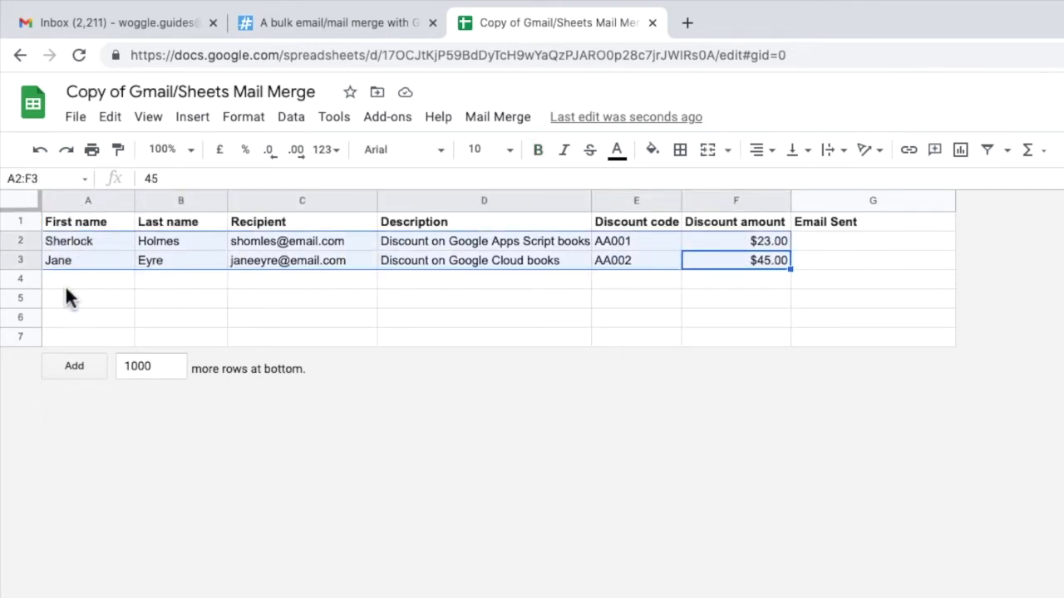
key(Delete)
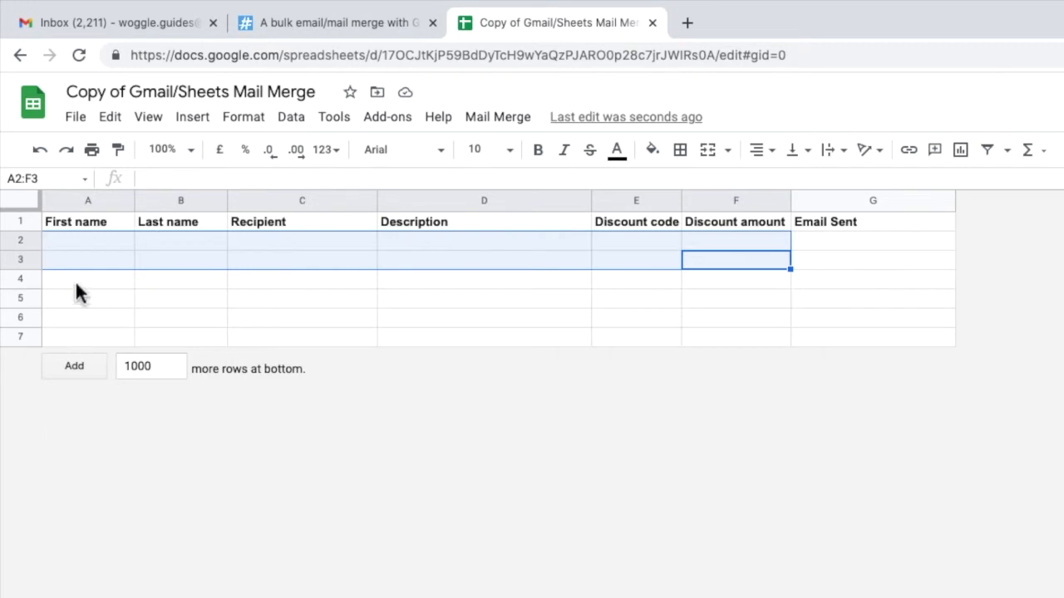
click(88, 279)
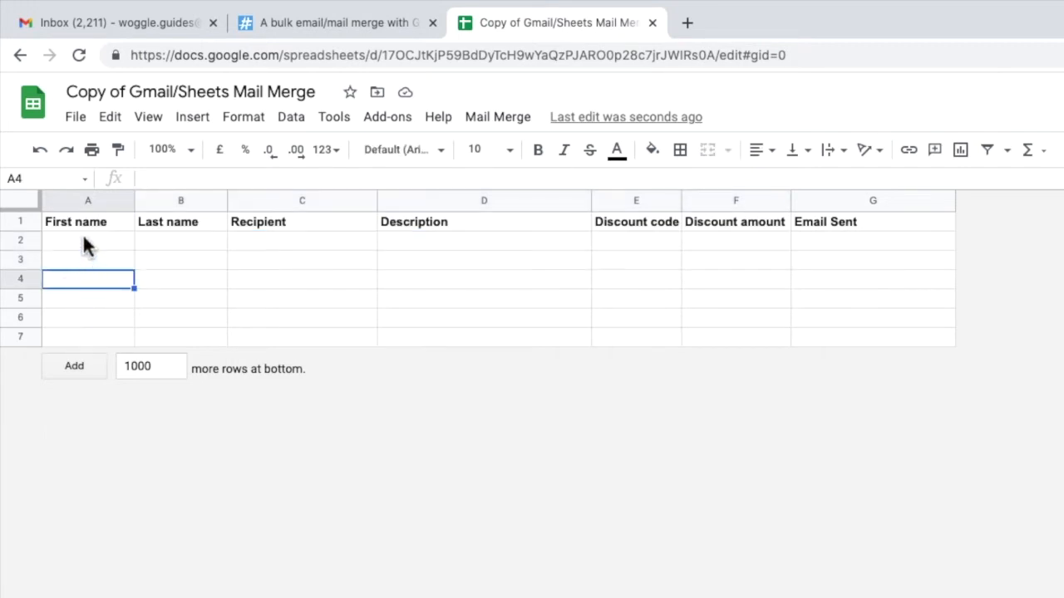
mouse_move(623, 247)
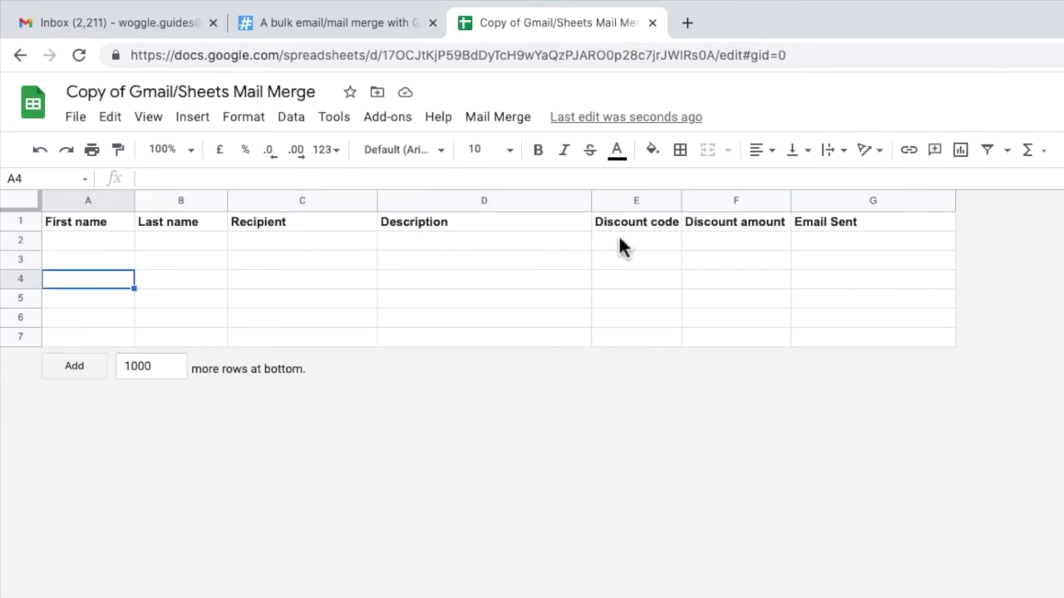
mouse_move(835, 246)
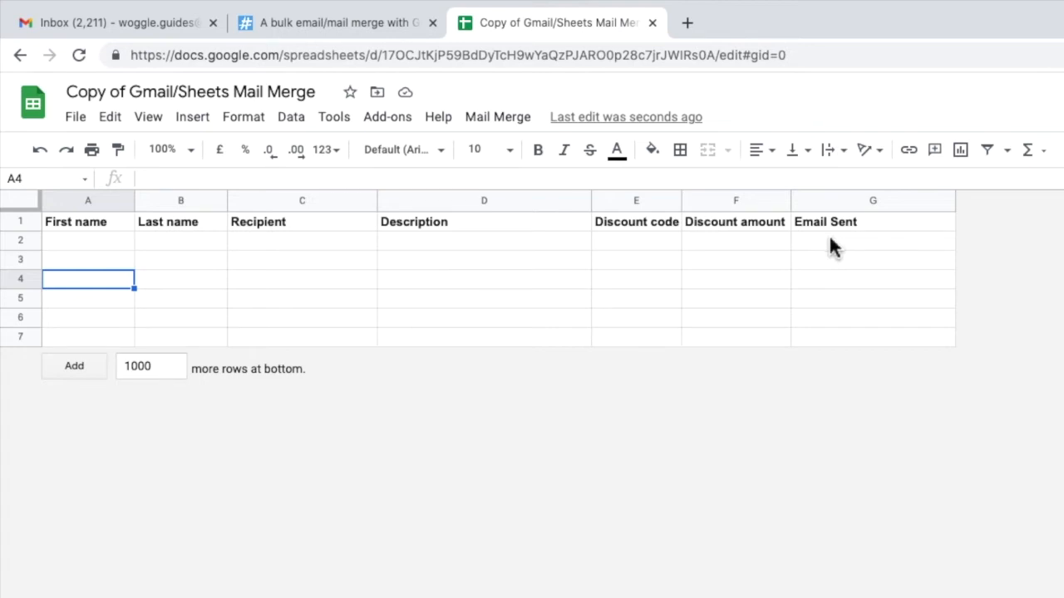
mouse_move(859, 256)
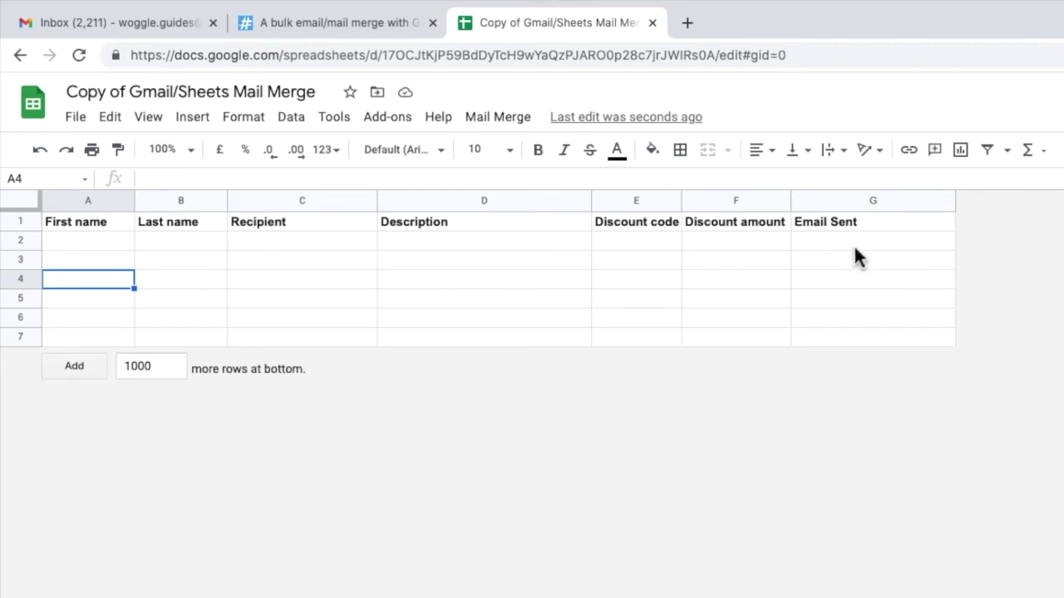
mouse_move(1059, 255)
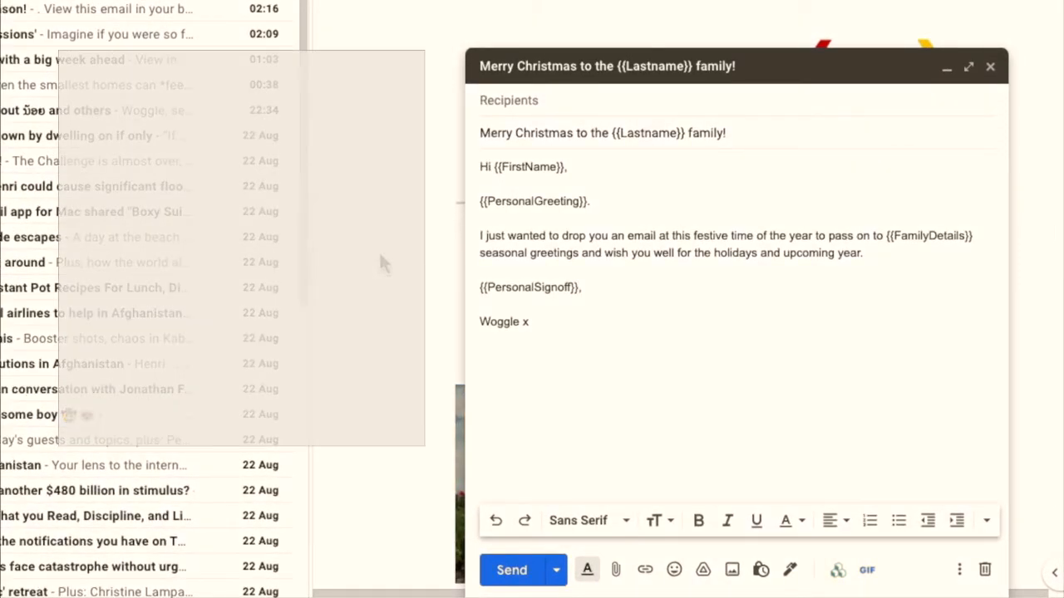
double_click(648, 133)
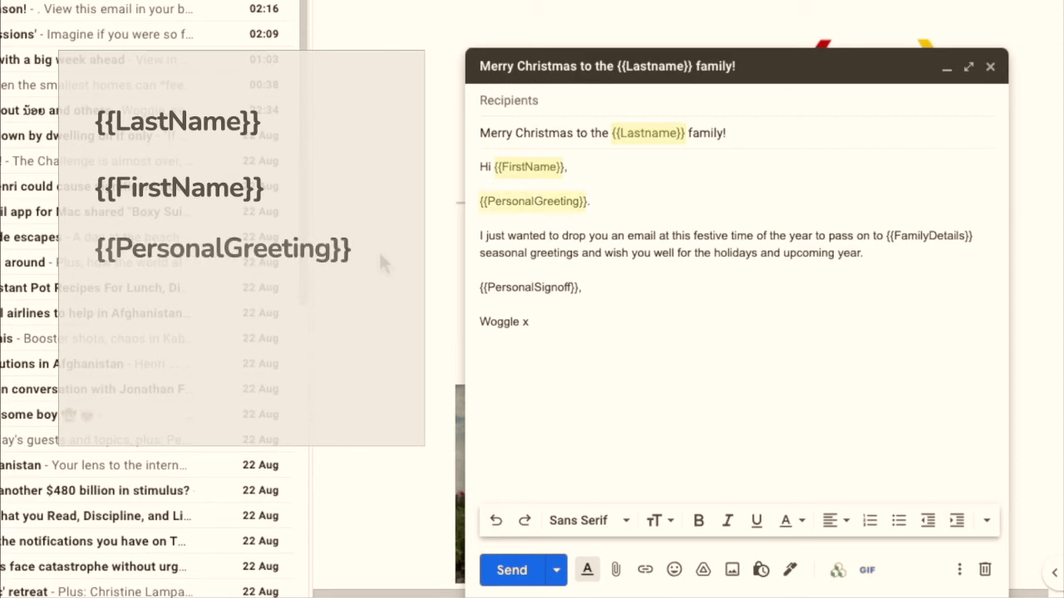
click(930, 235)
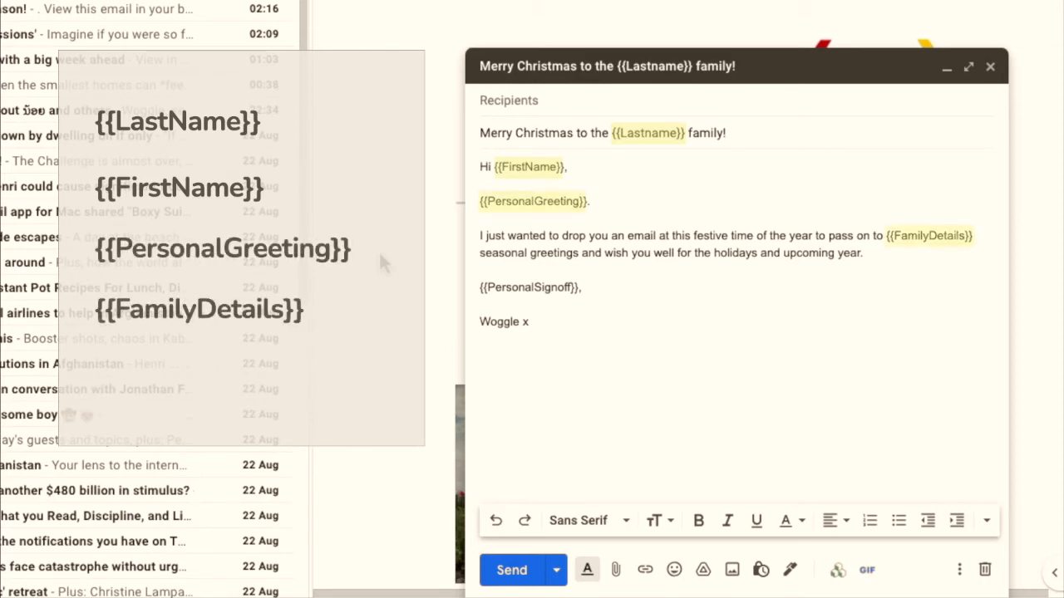
click(556, 23)
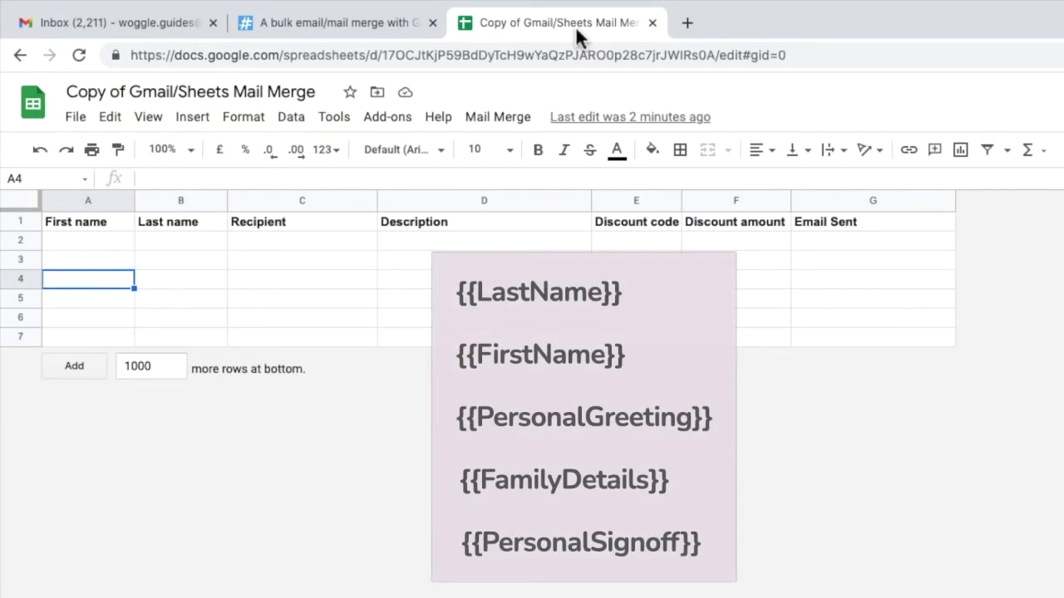
mouse_move(582, 41)
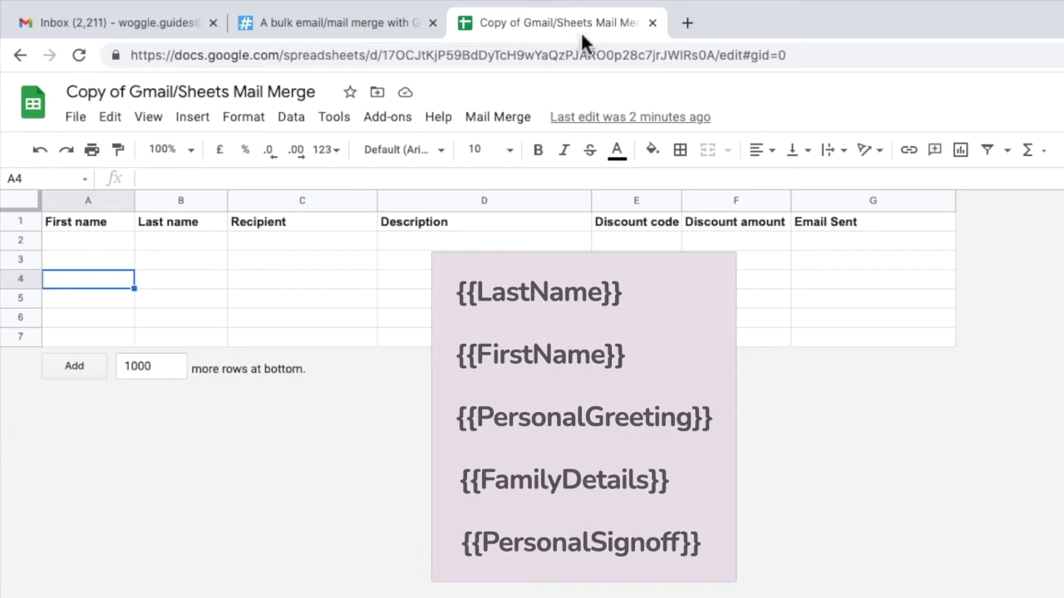
Rename header cells to LastName, FirstName, PersonalGreeting, FamilyDetails and PersonalSignoff.
click(87, 221)
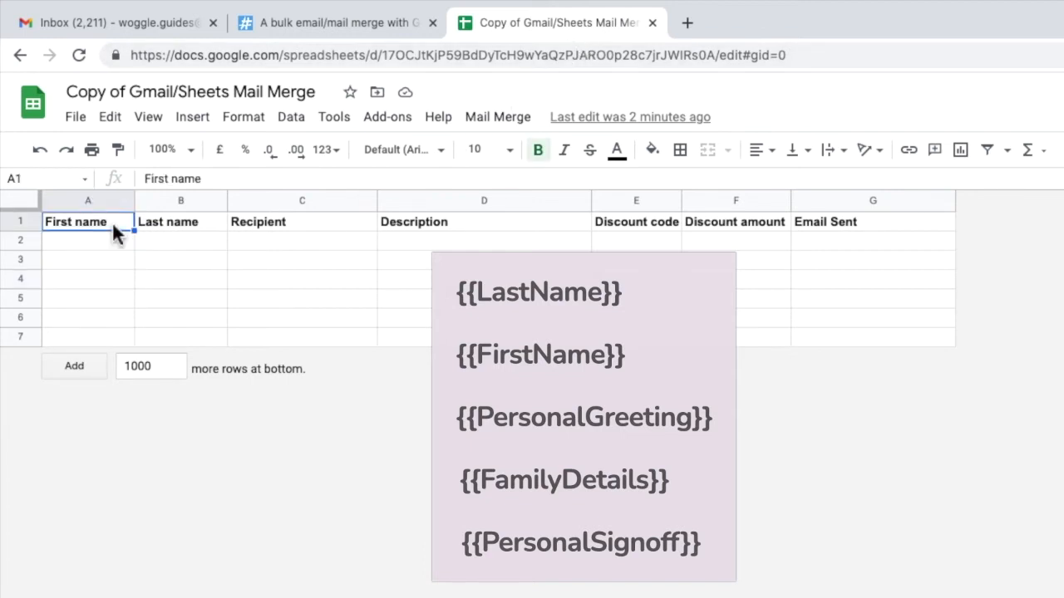
text(LastName)
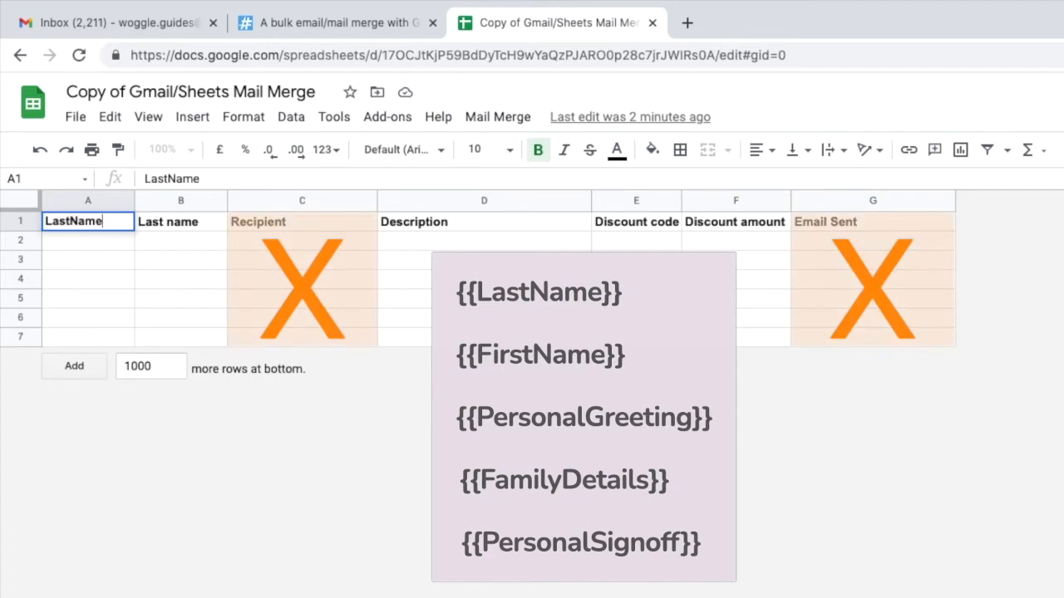
text(FirstN)
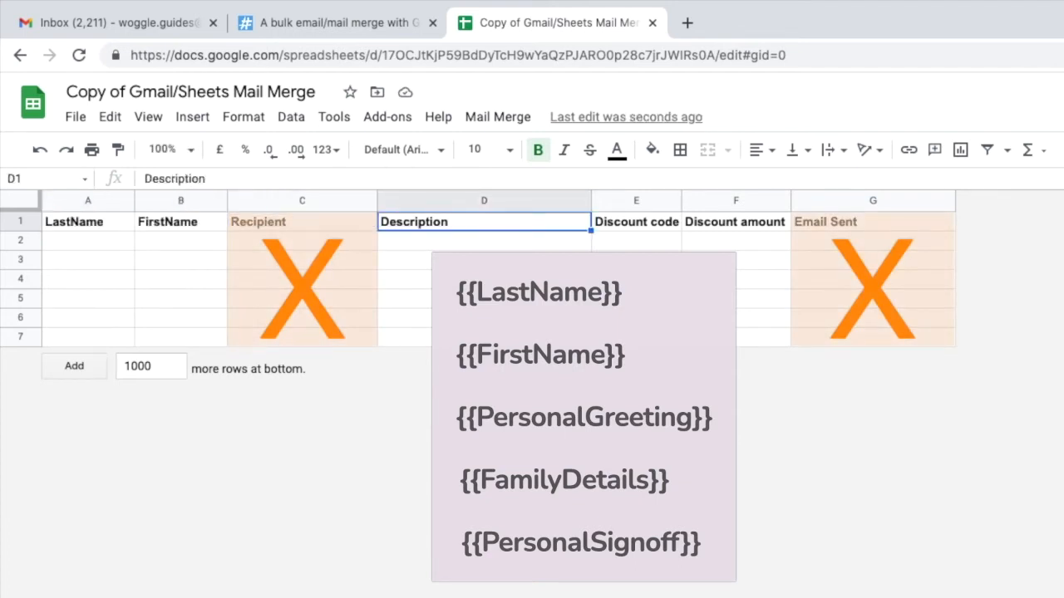
text(PersonalGreeting)
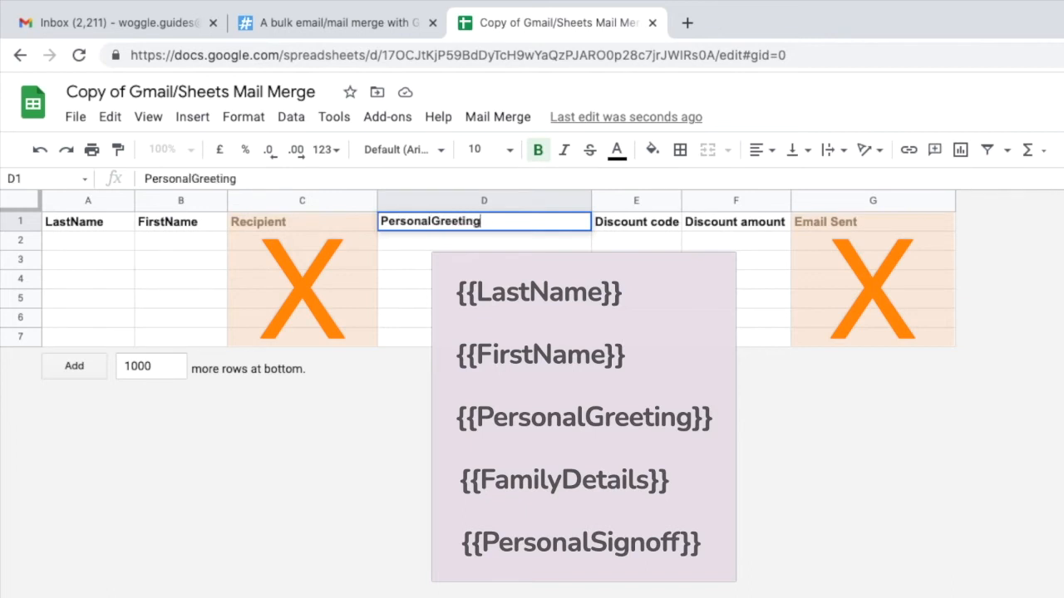
click(735, 221)
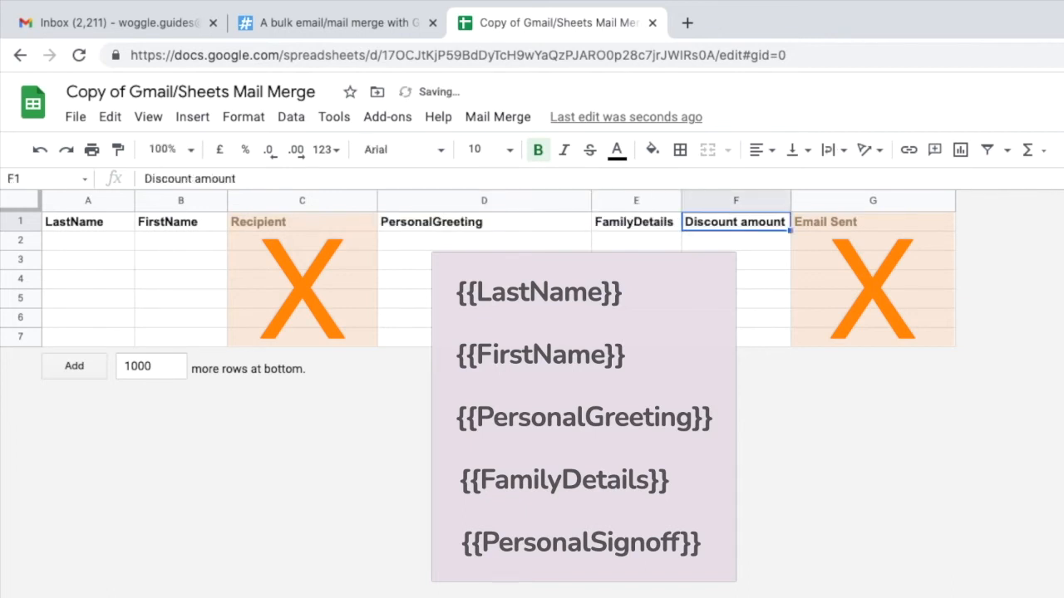
text(PersonalSignoff)
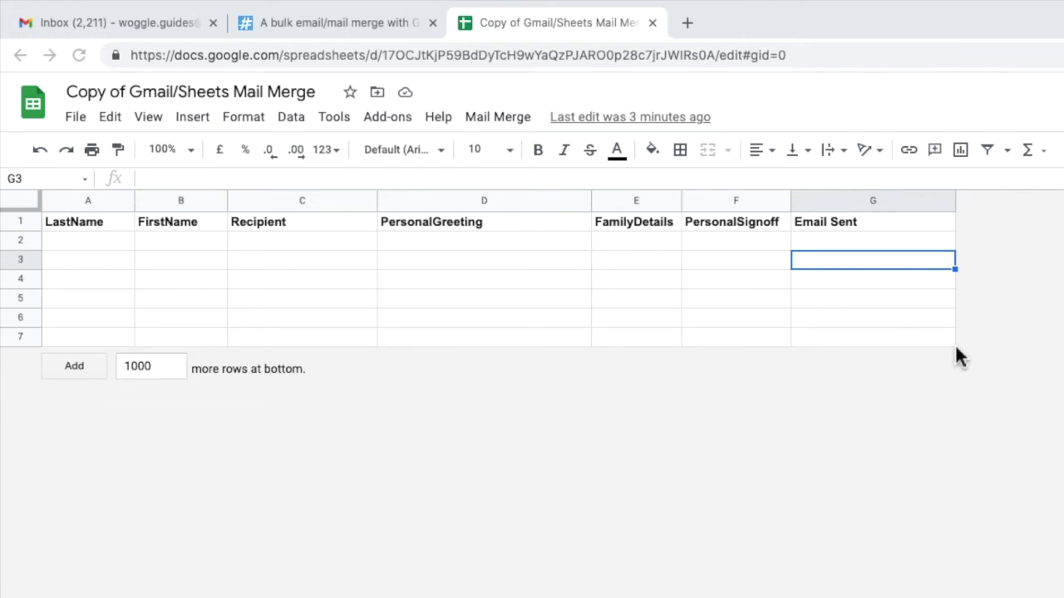
text(Wiggle)
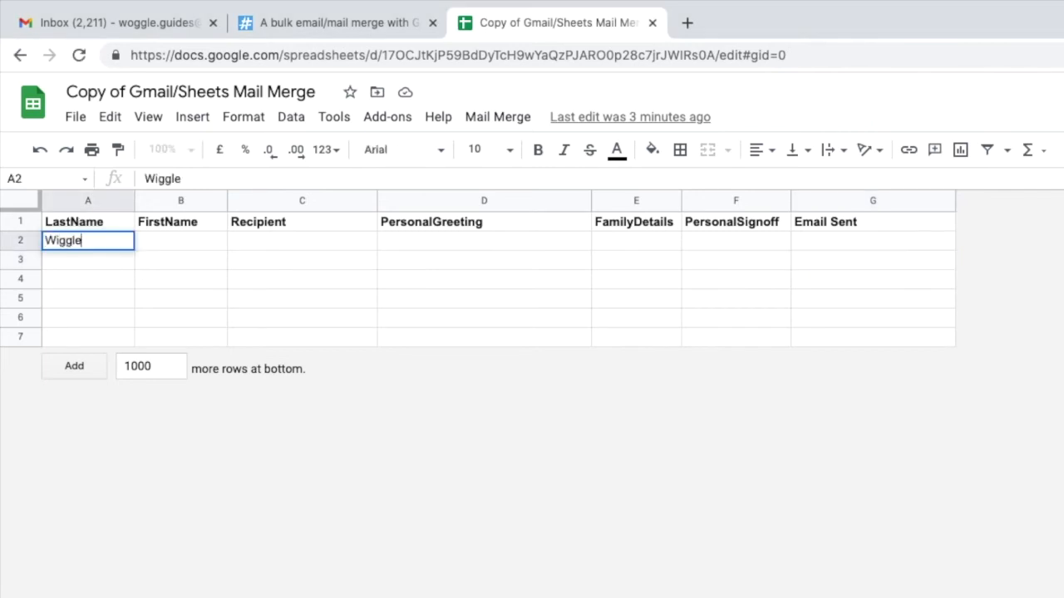
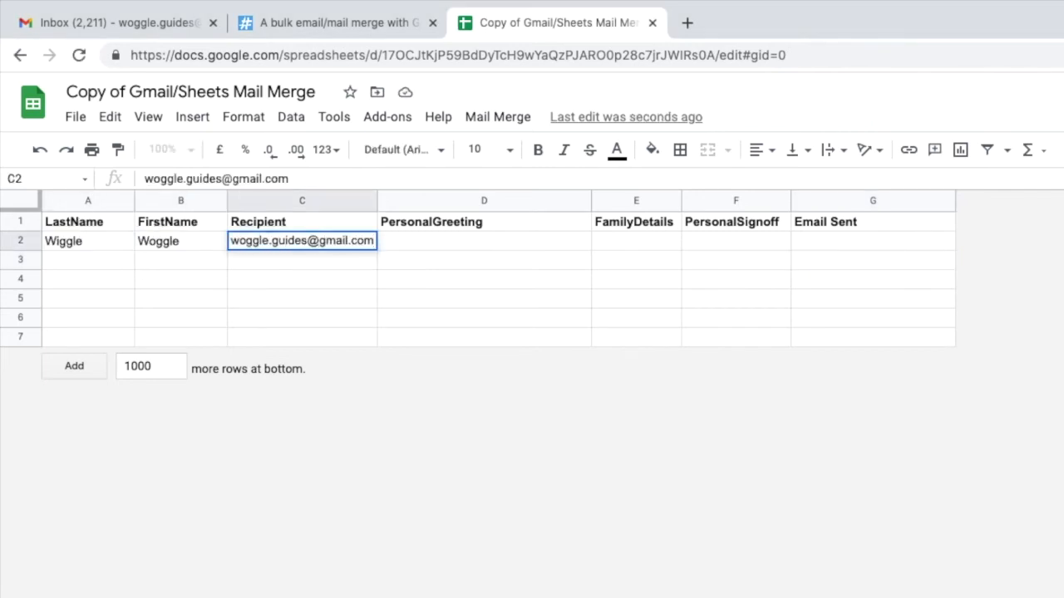
text(Thanks for the cookies!)
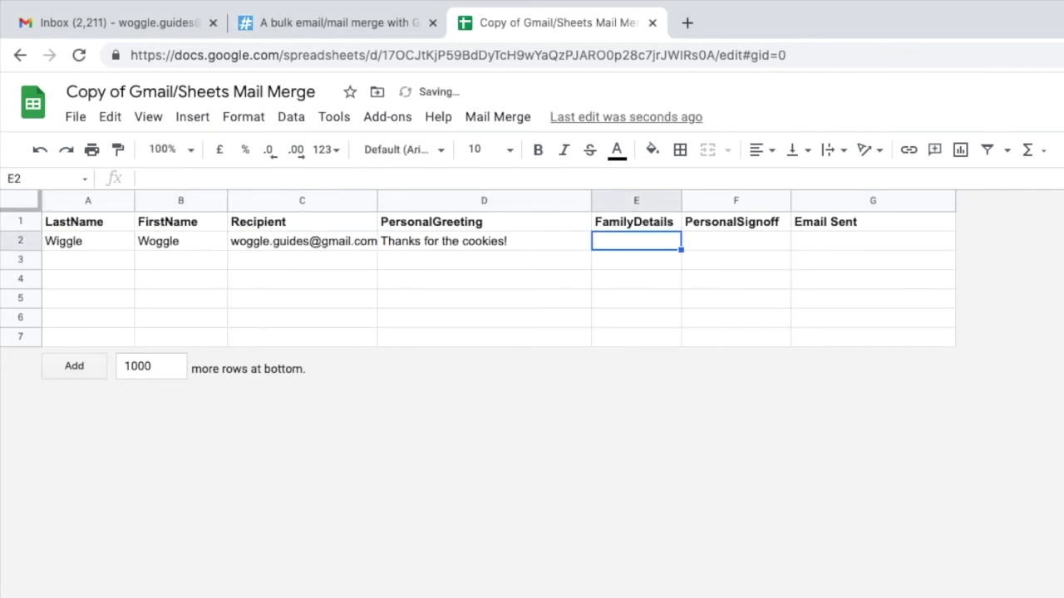
text(you and Ely)
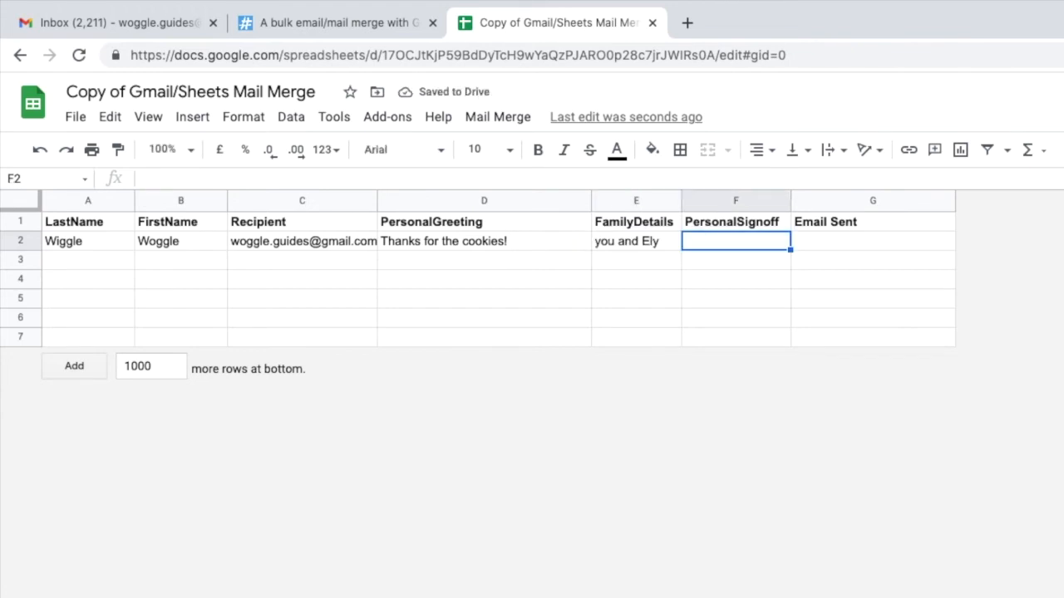
text(Good stuff!)
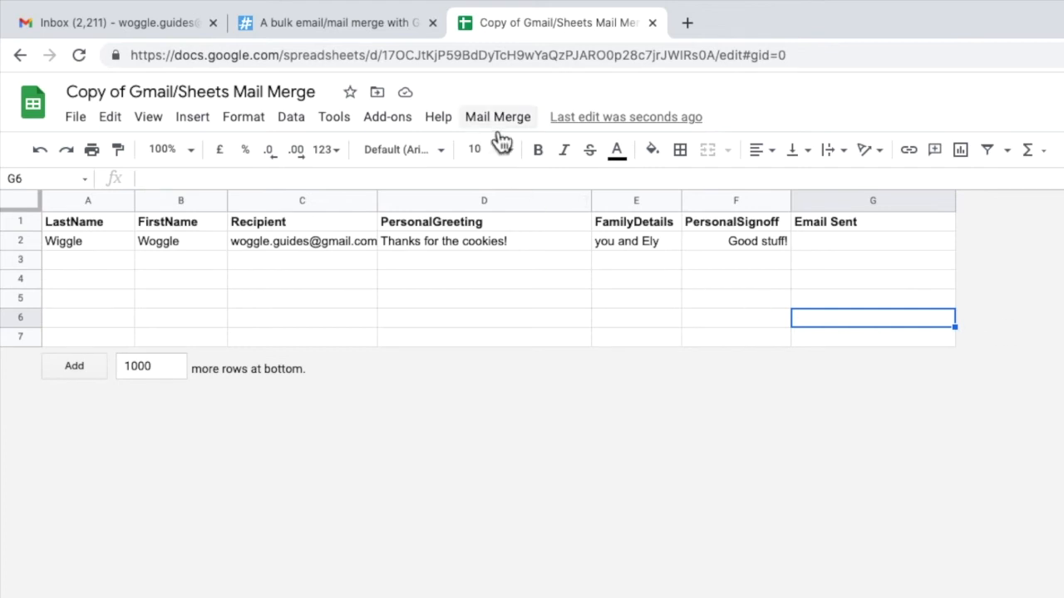
Run Mail Merge > Send Emails and continue through the Authorisation Required prompt.
click(498, 116)
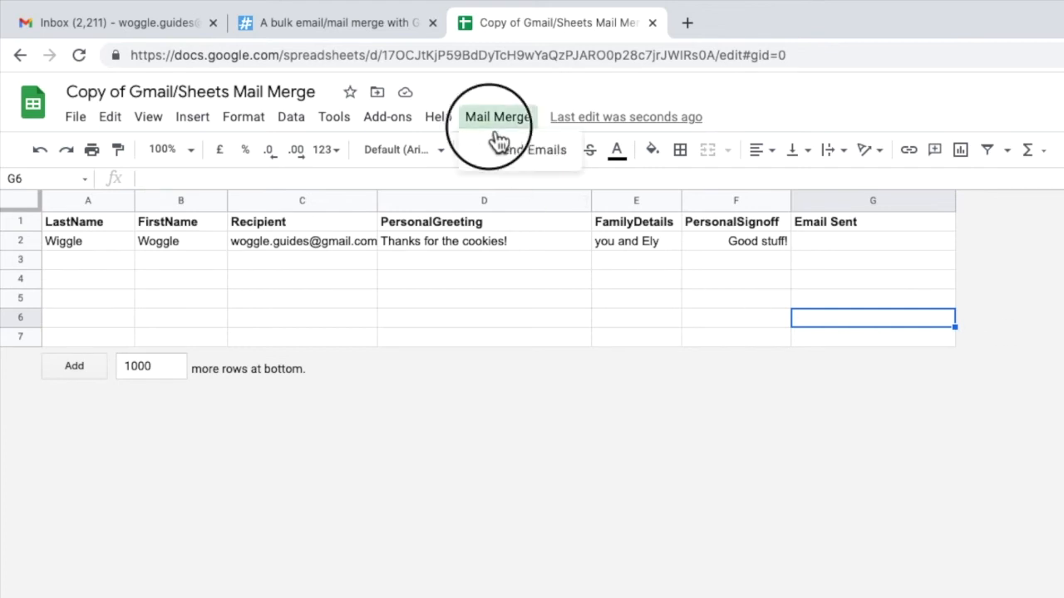
click(497, 117)
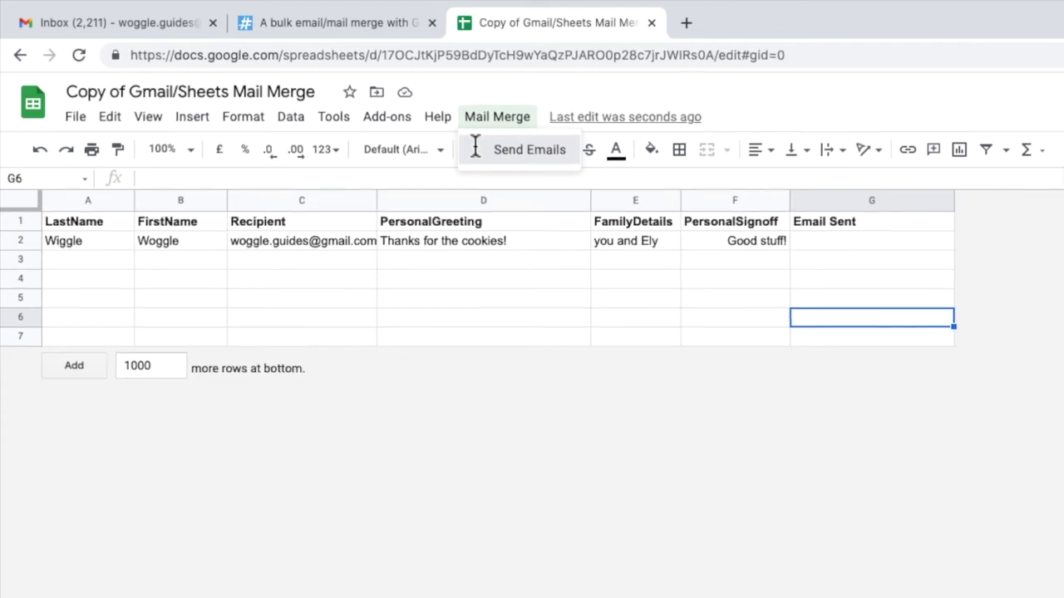
click(529, 149)
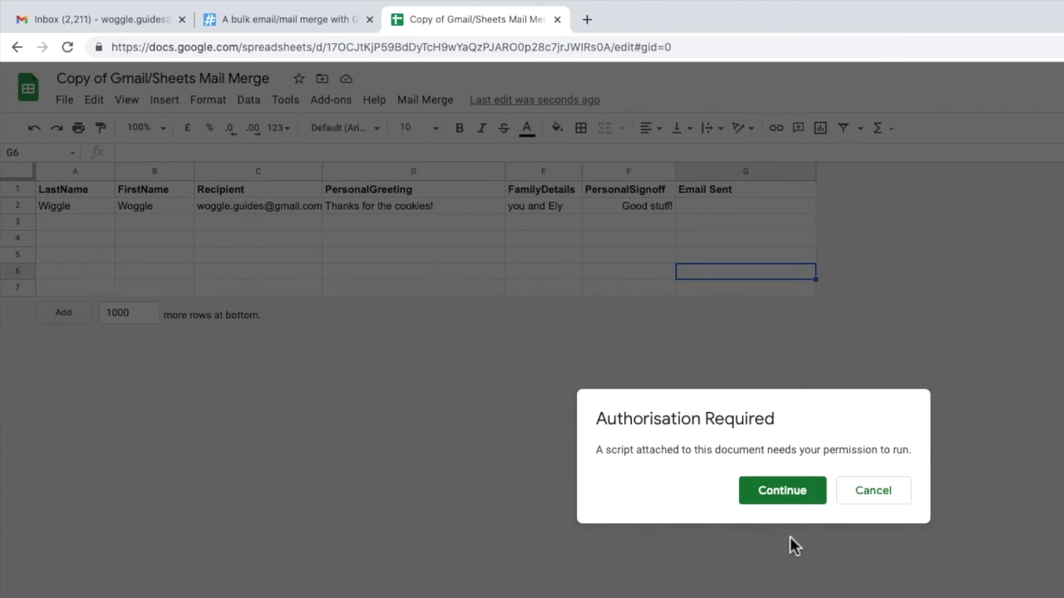
click(781, 490)
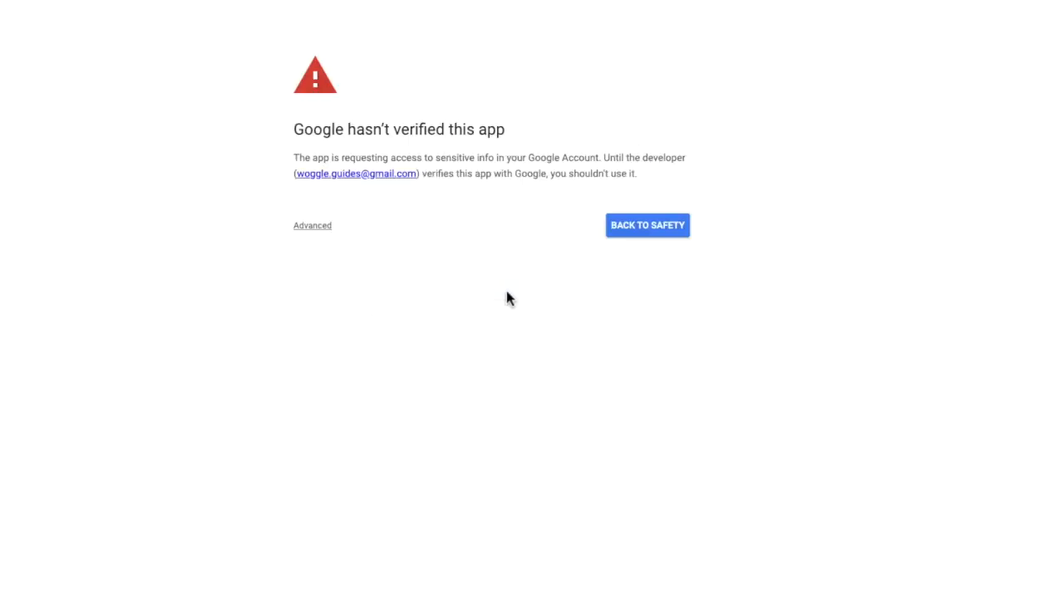
mouse_move(408, 223)
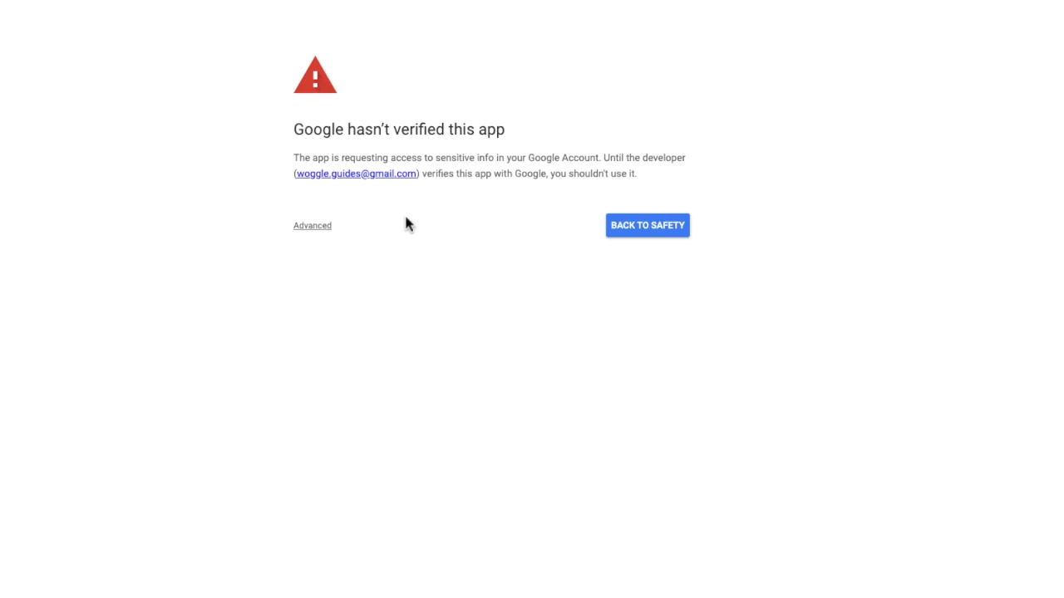
mouse_move(376, 191)
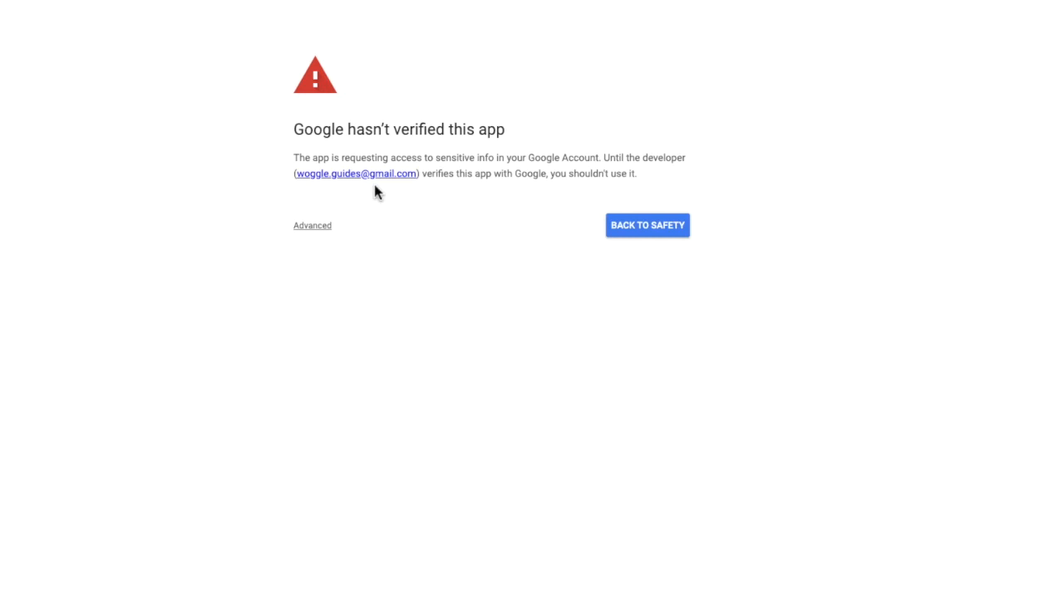
mouse_move(316, 250)
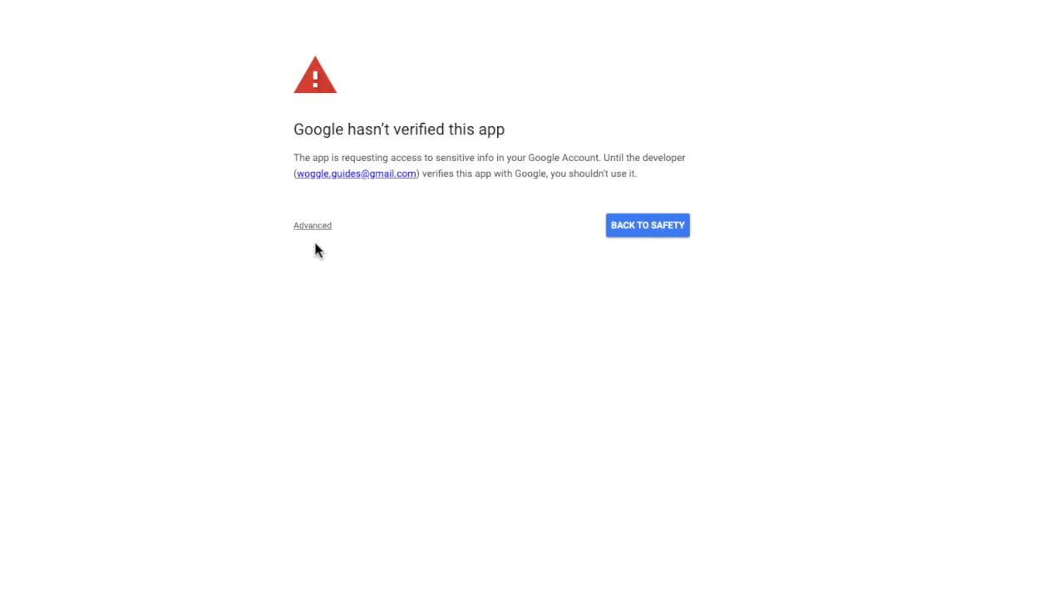
Proceed through Advanced to 'Go to Gmail/Sheets Mail Merge (unsafe)'.
click(311, 225)
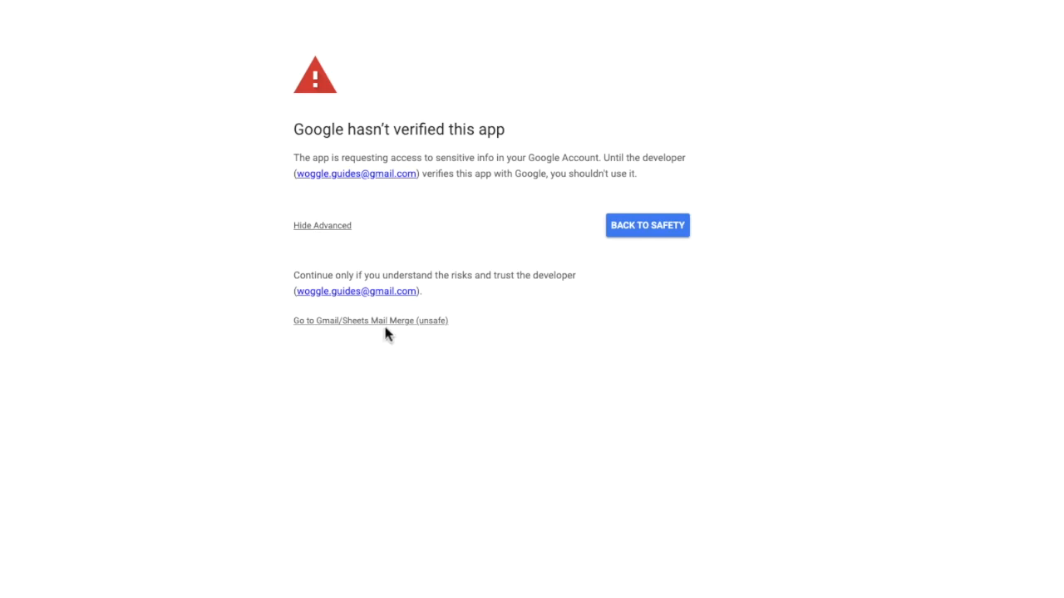
click(370, 321)
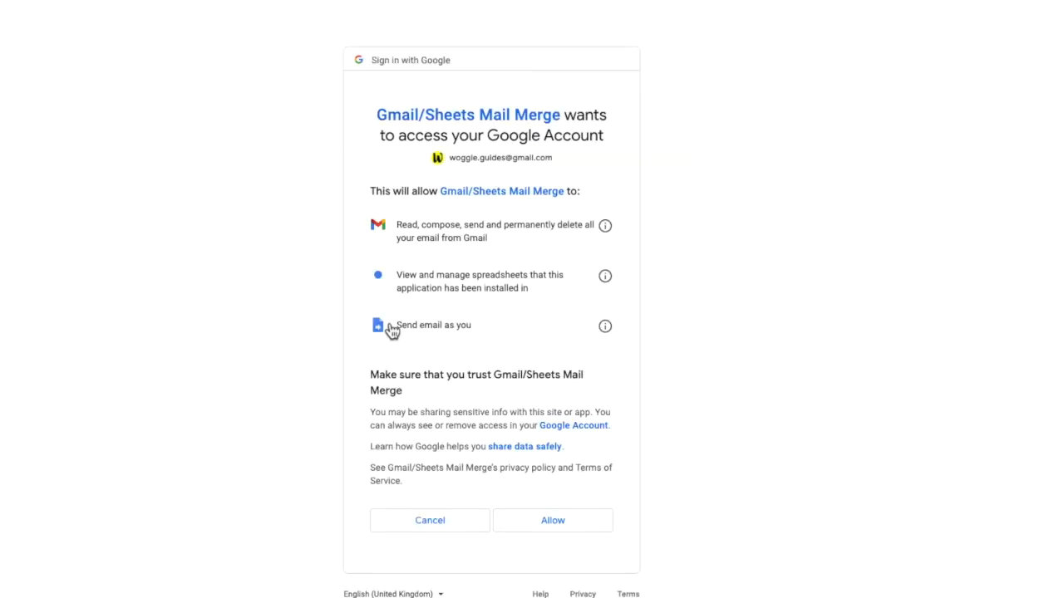
mouse_move(656, 489)
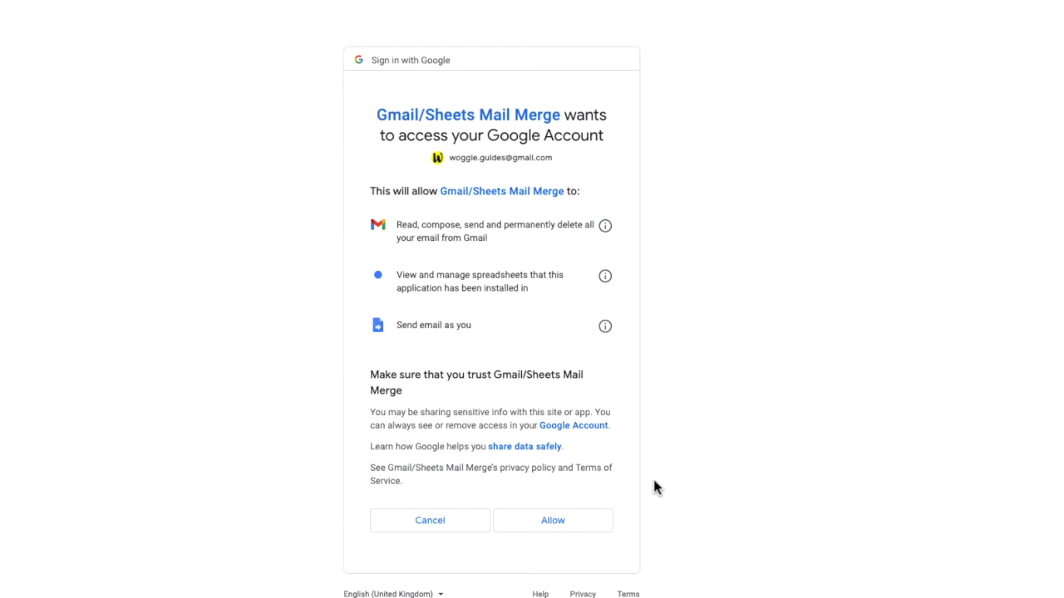
Allow the Gmail/Sheets Mail Merge script to access the Google account.
click(552, 520)
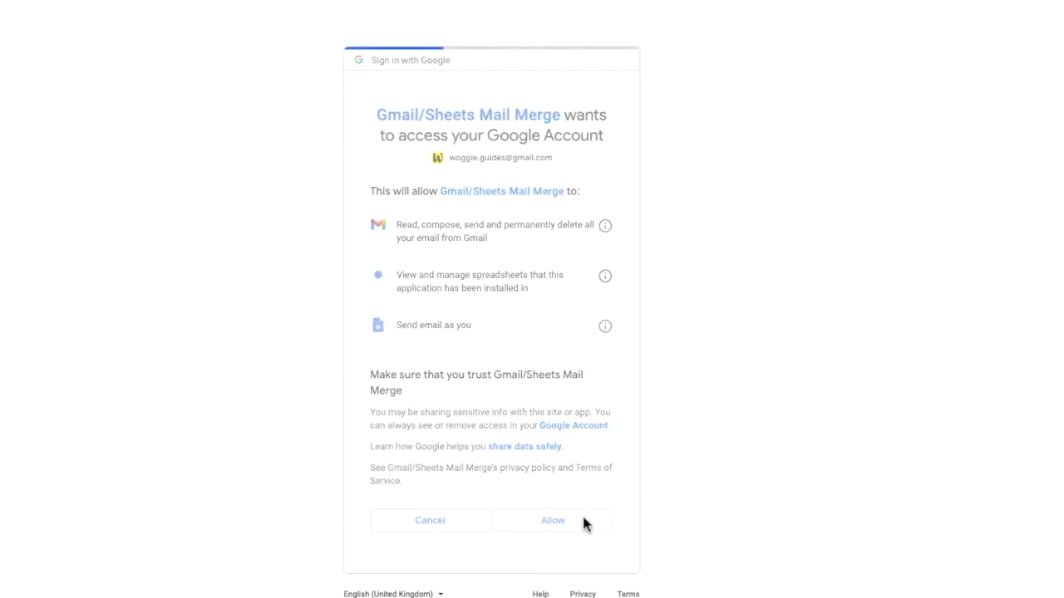
click(552, 521)
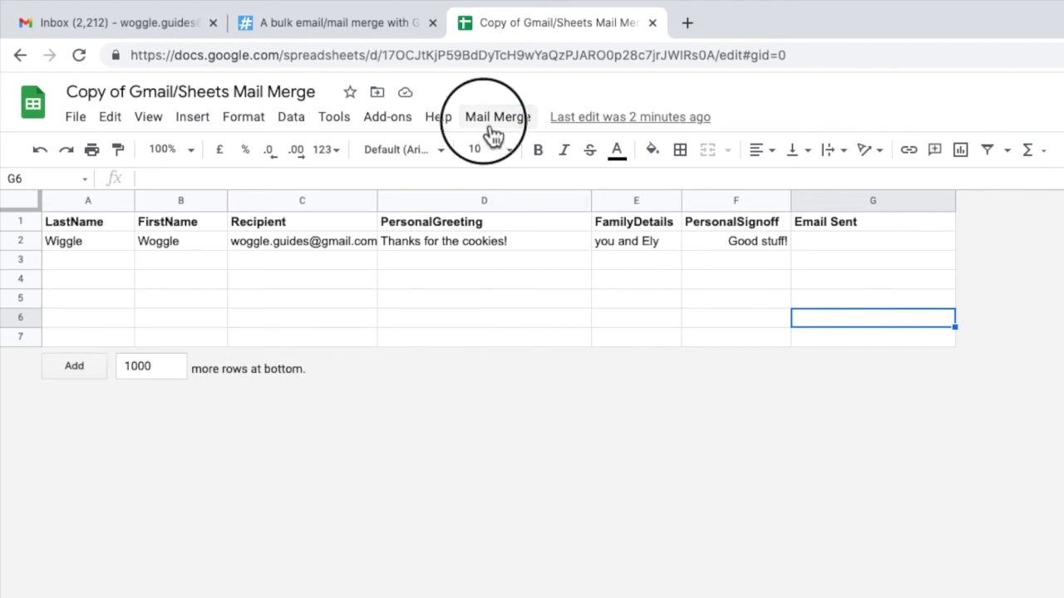
Choose Send Emails from the Mail Merge menu again.
click(496, 117)
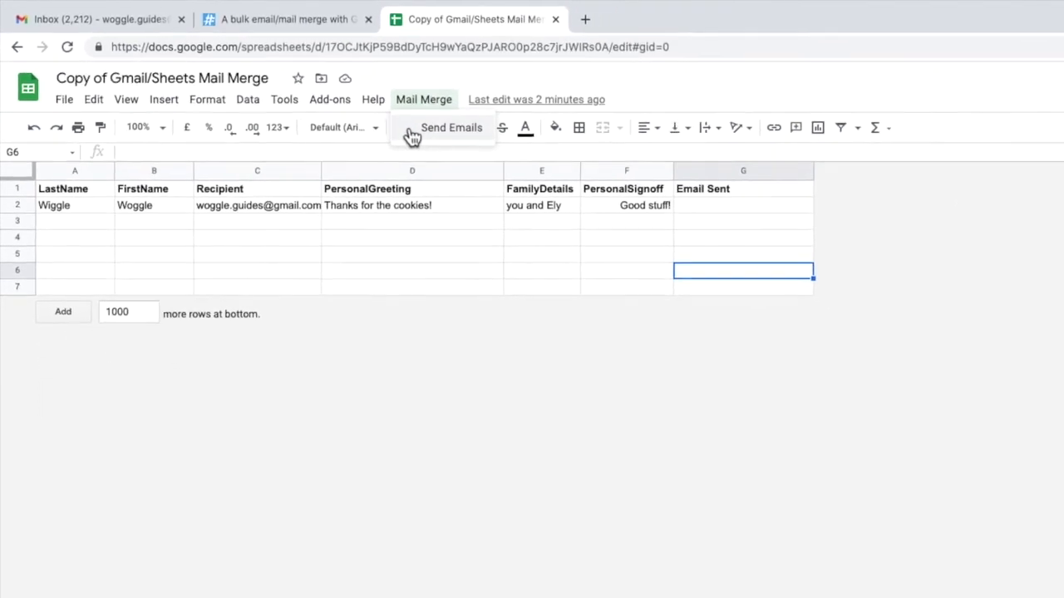
click(450, 127)
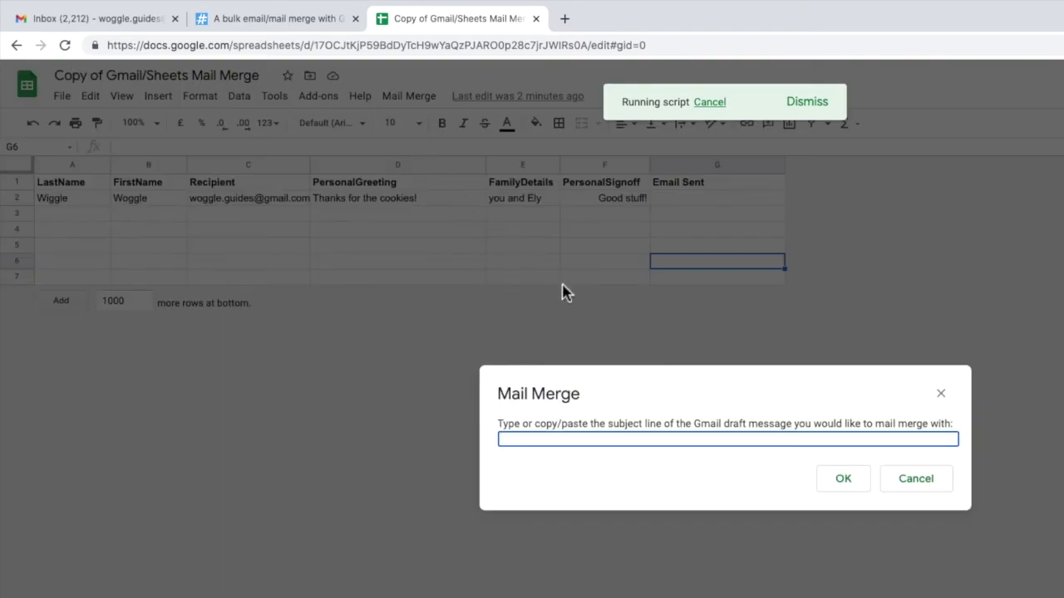
mouse_move(658, 478)
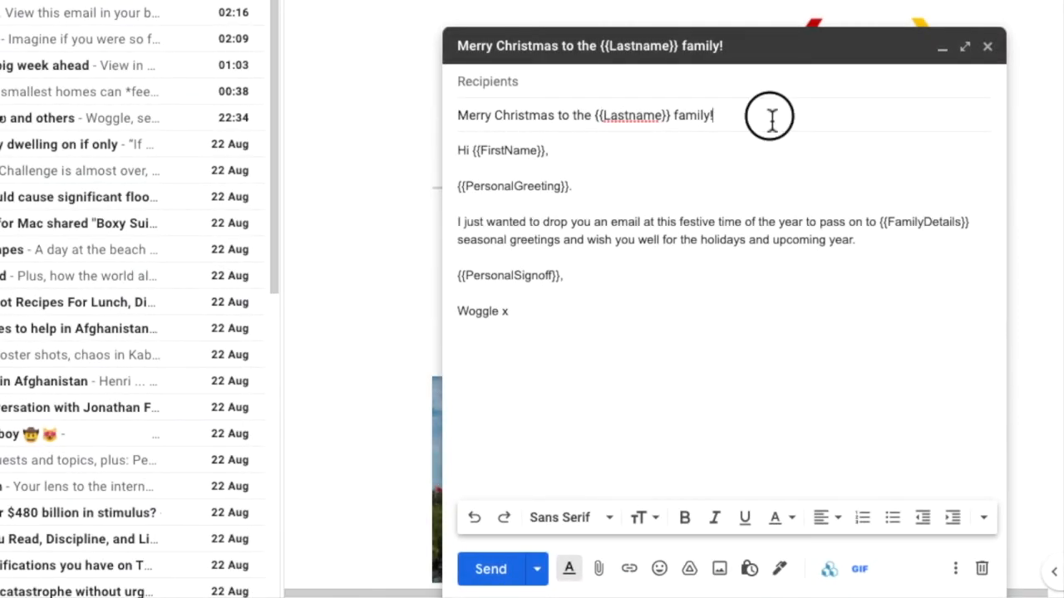
Select and copy the draft subject 'Merry Christmas to the {{Lastname}} family!'.
triple_click(584, 115)
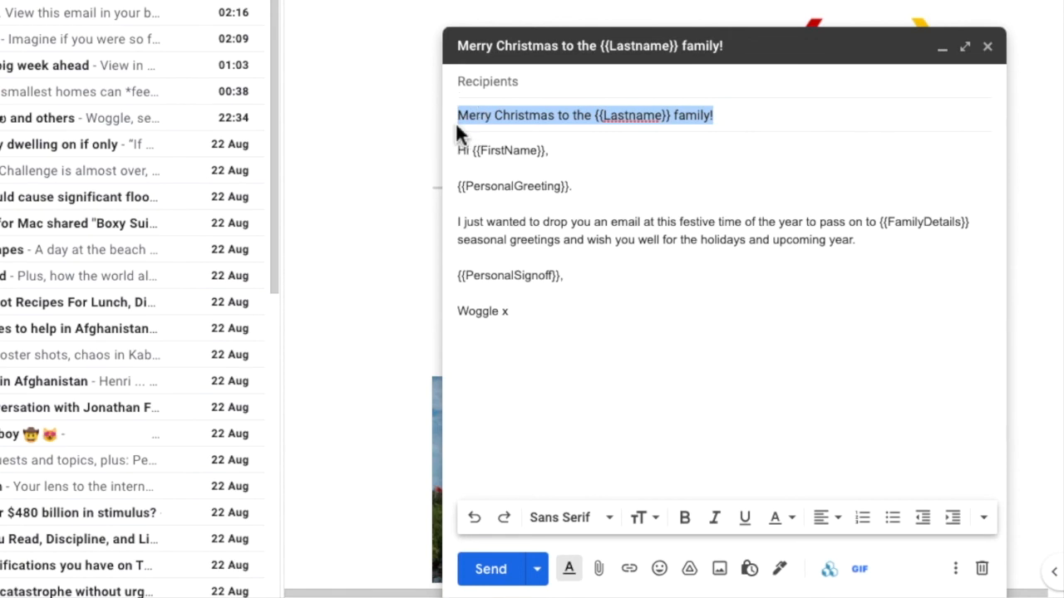
right_click(584, 115)
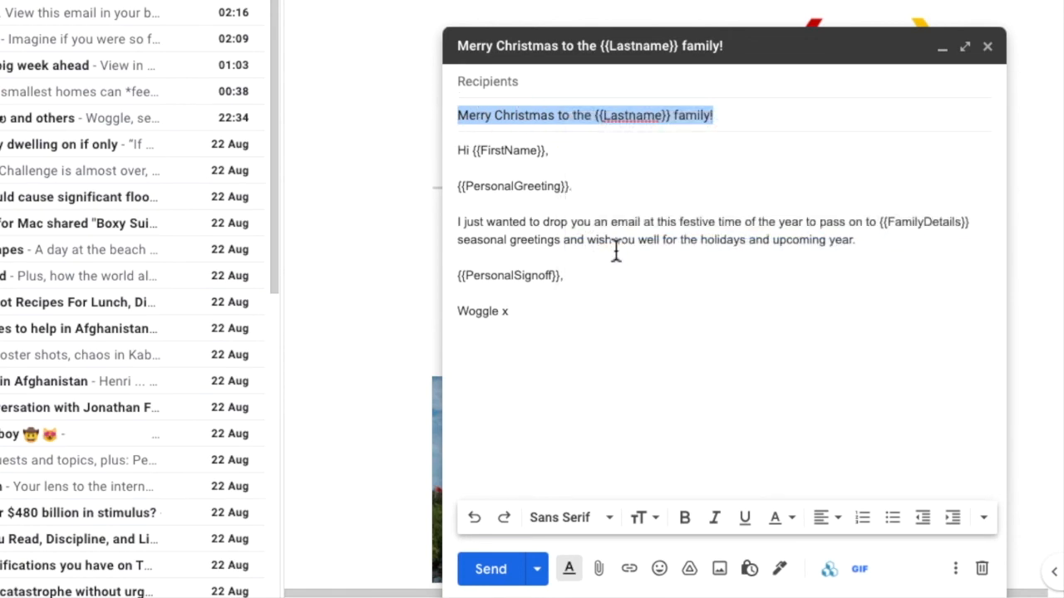
mouse_move(659, 244)
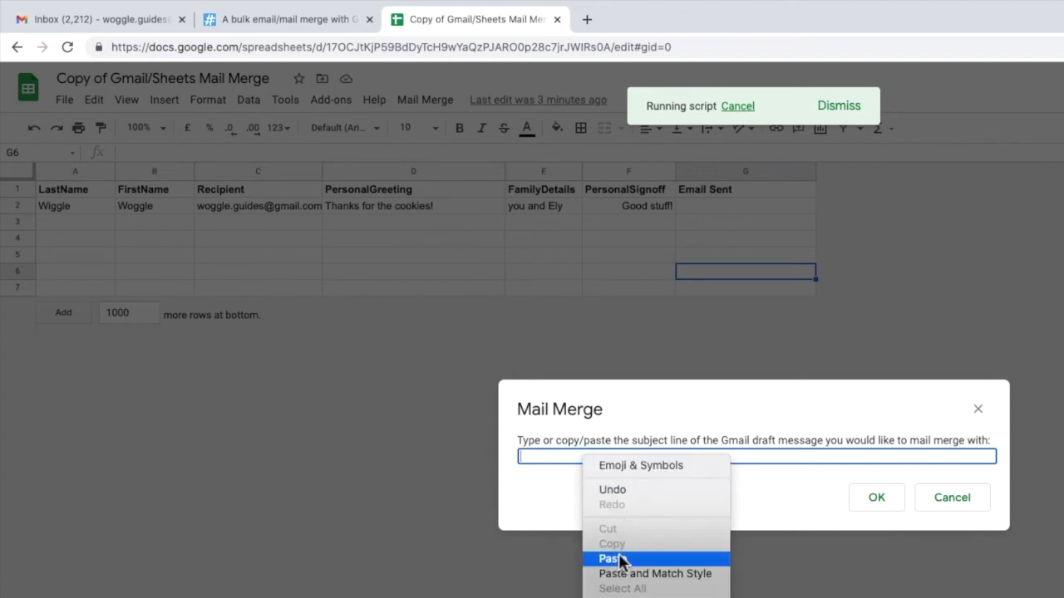
Paste the subject into the merge prompt and confirm, stamping row 2 at 09:25:39.
click(610, 558)
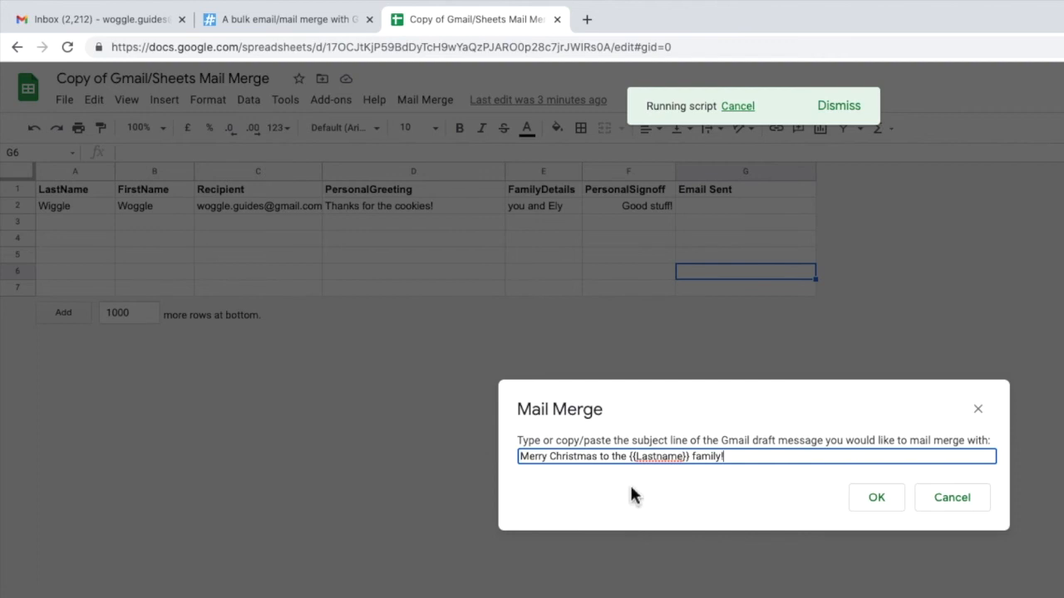
mouse_move(892, 532)
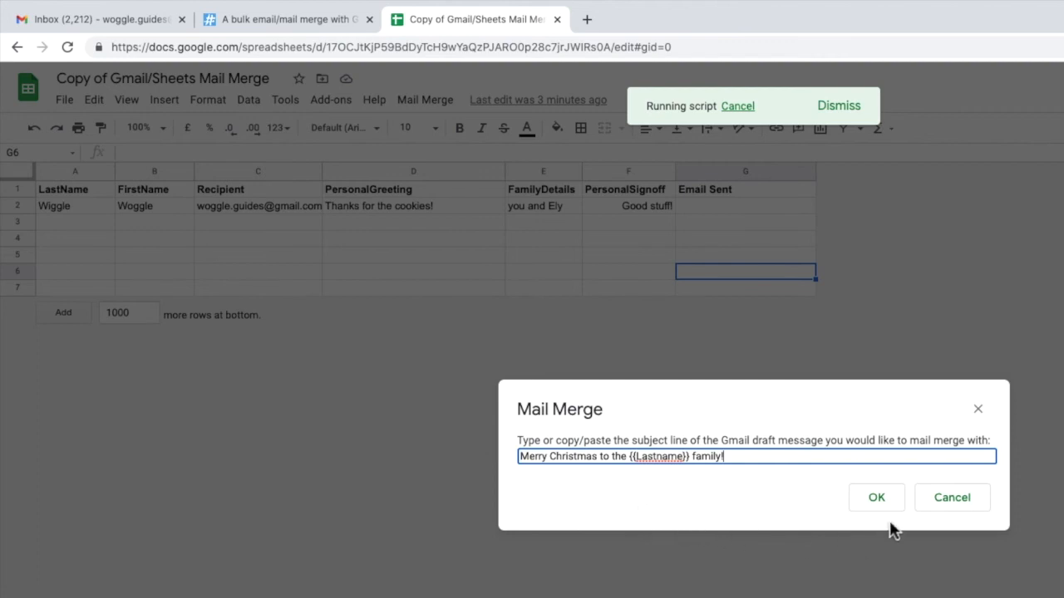
click(876, 497)
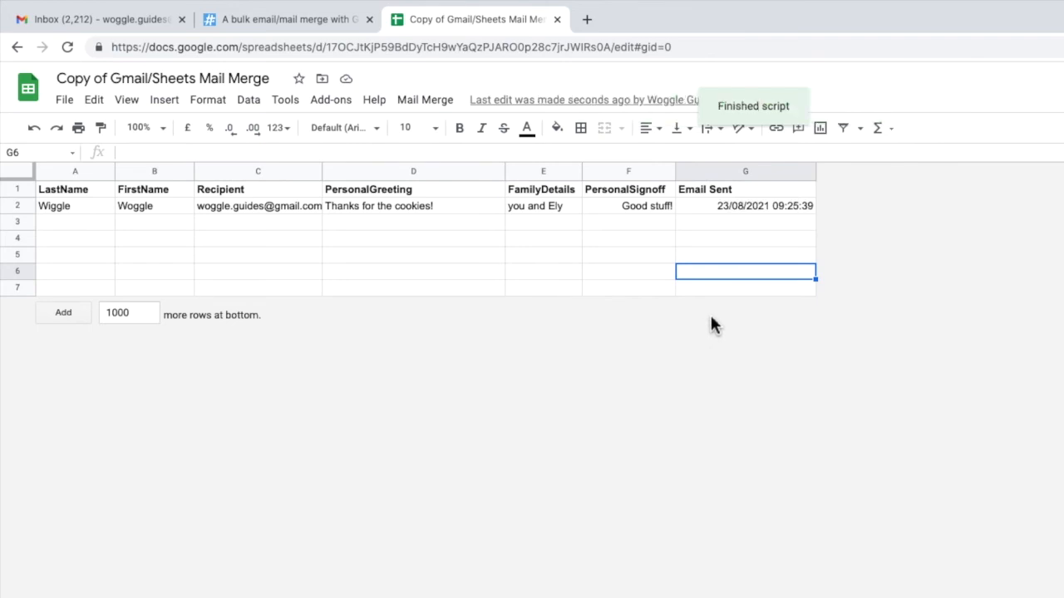
mouse_move(767, 233)
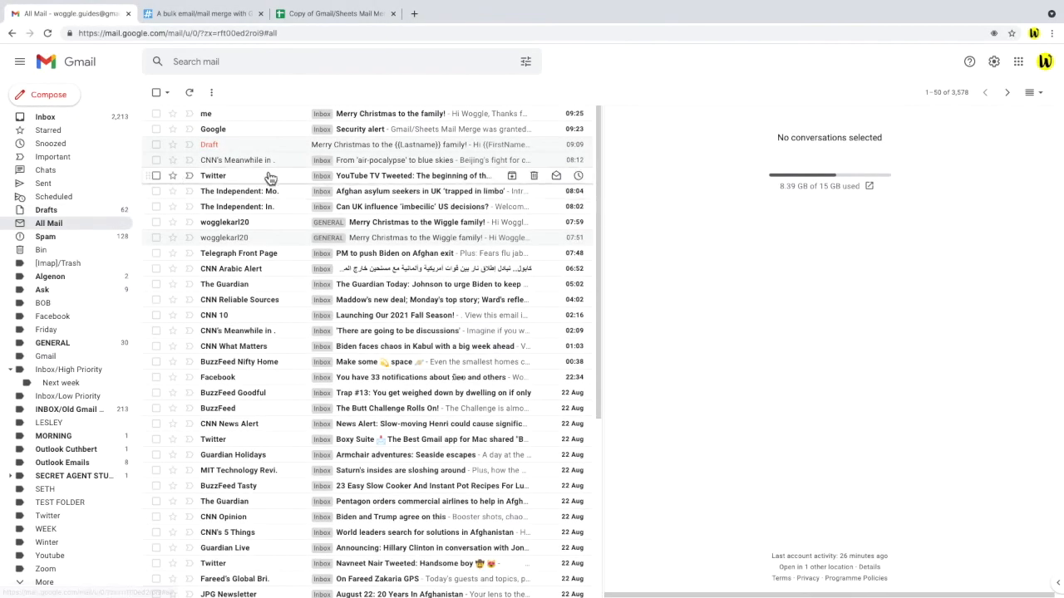
Check Gmail's mail list for the merged Merry Christmas email received at 09:25.
click(390, 113)
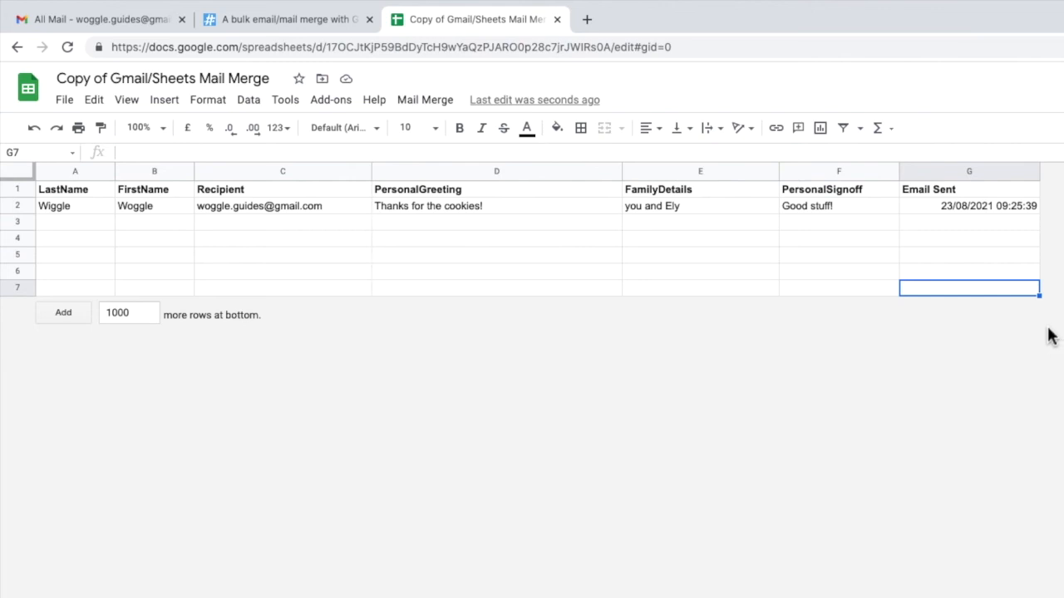
Clear the test row and enter five contacts, Timpee through Dangerous, across columns A–F.
click(968, 205)
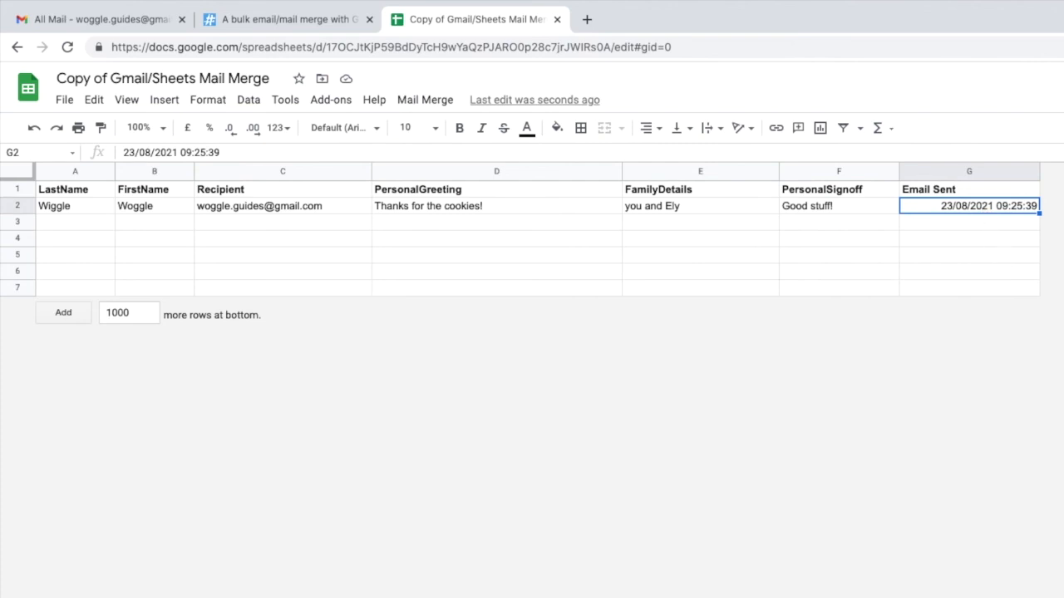
key(Delete)
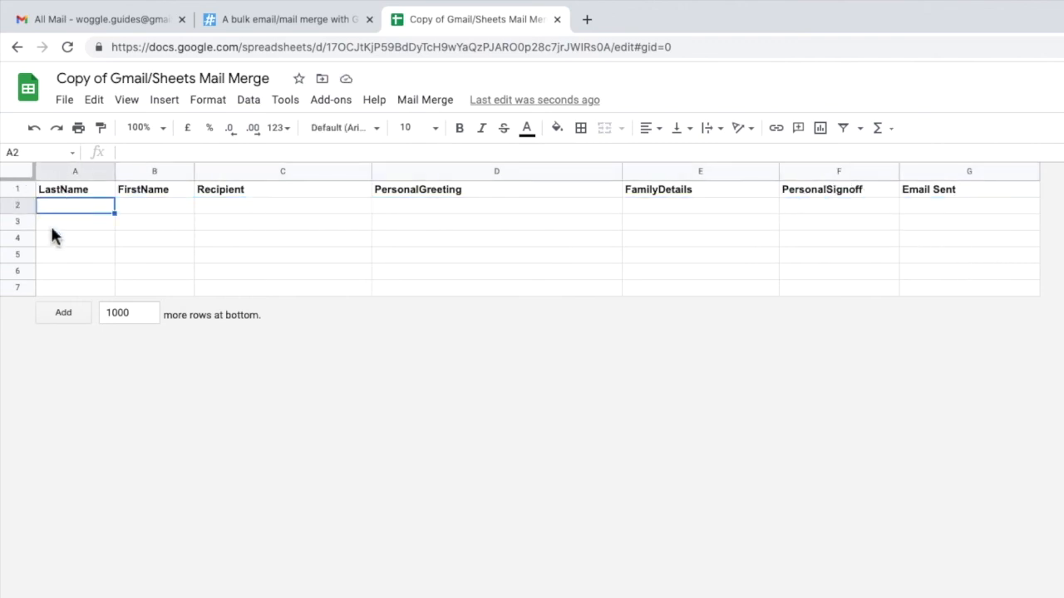
text(Hope you are well.)
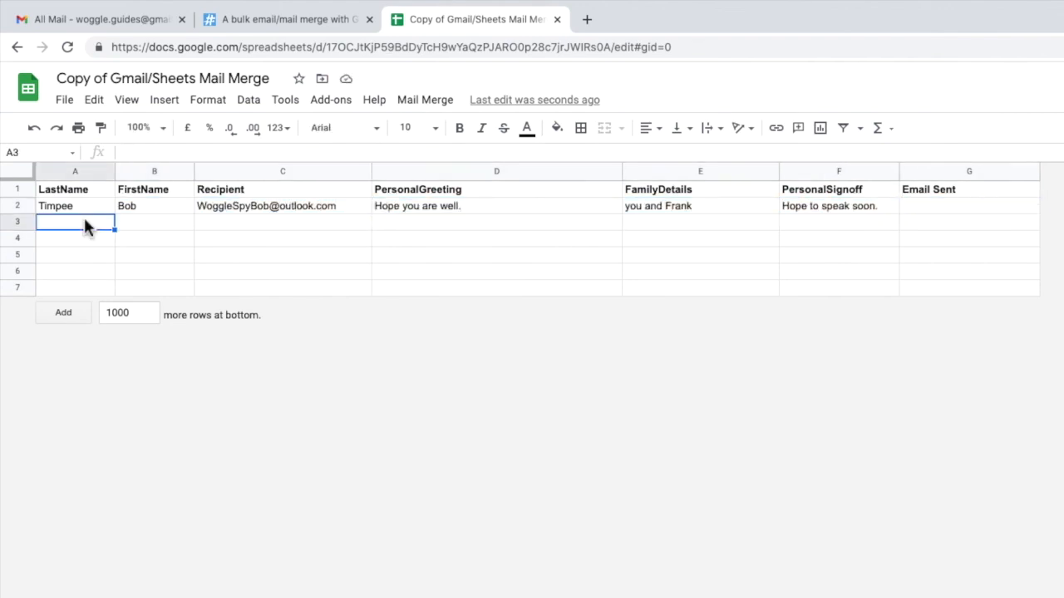
text(Great to hear from you last week.)
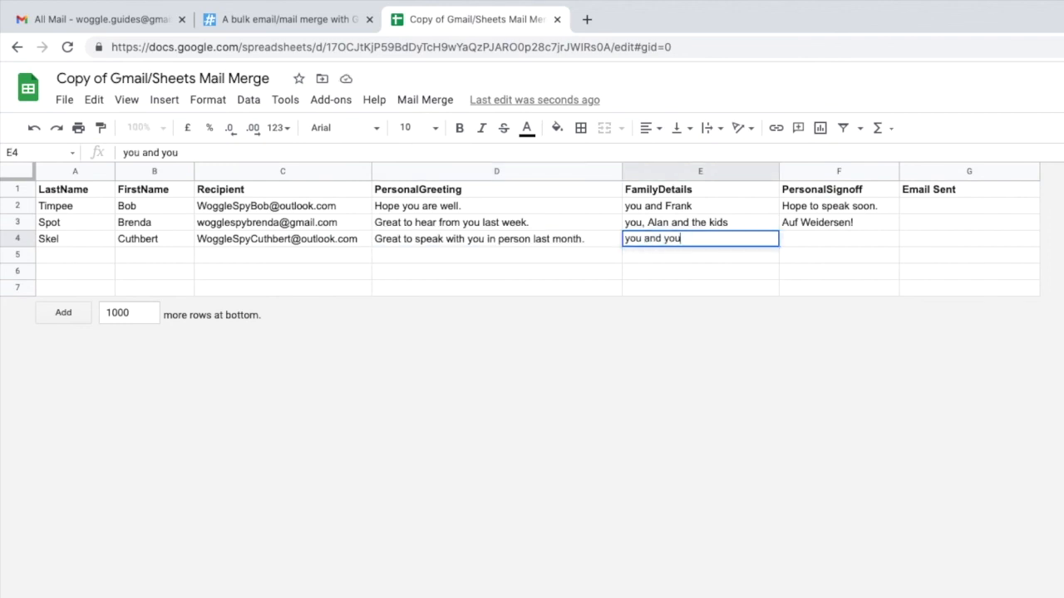
text(See you next week)
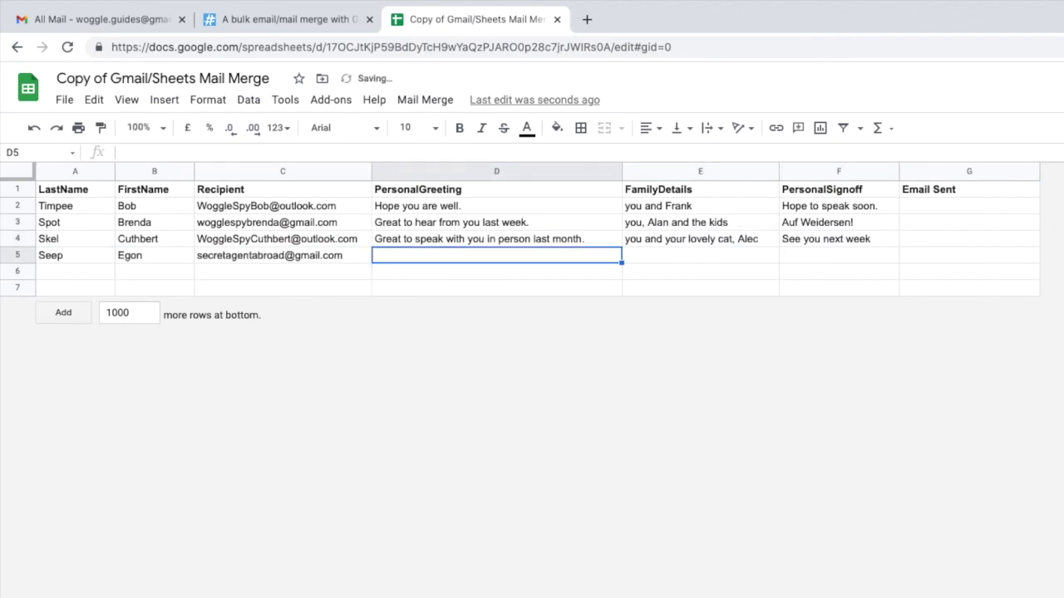
text(All the best)
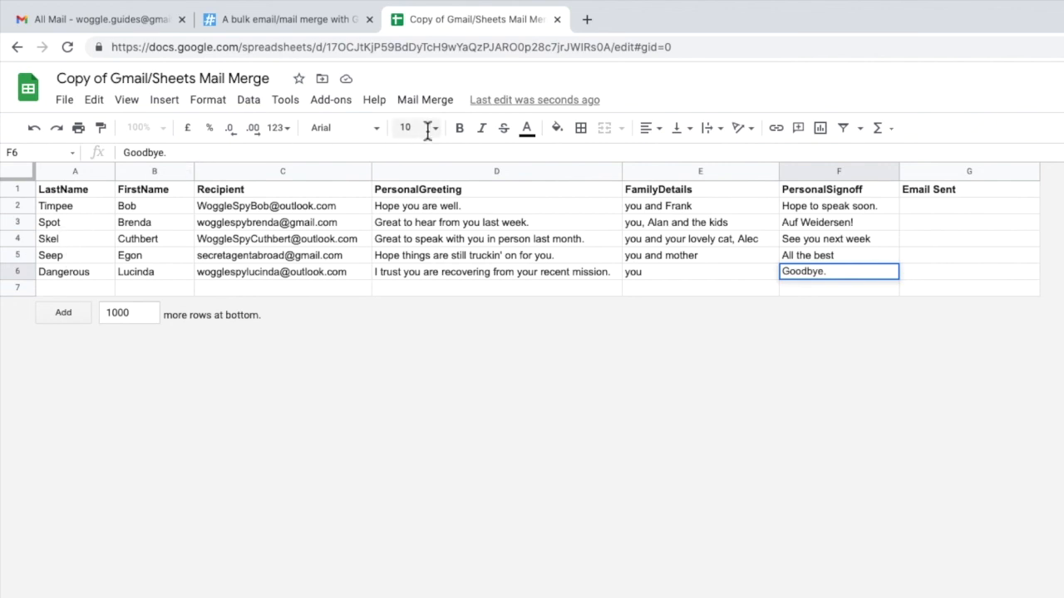
Send the Christmas merge to all five contacts using the pasted subject, then view Gmail Sent.
click(424, 100)
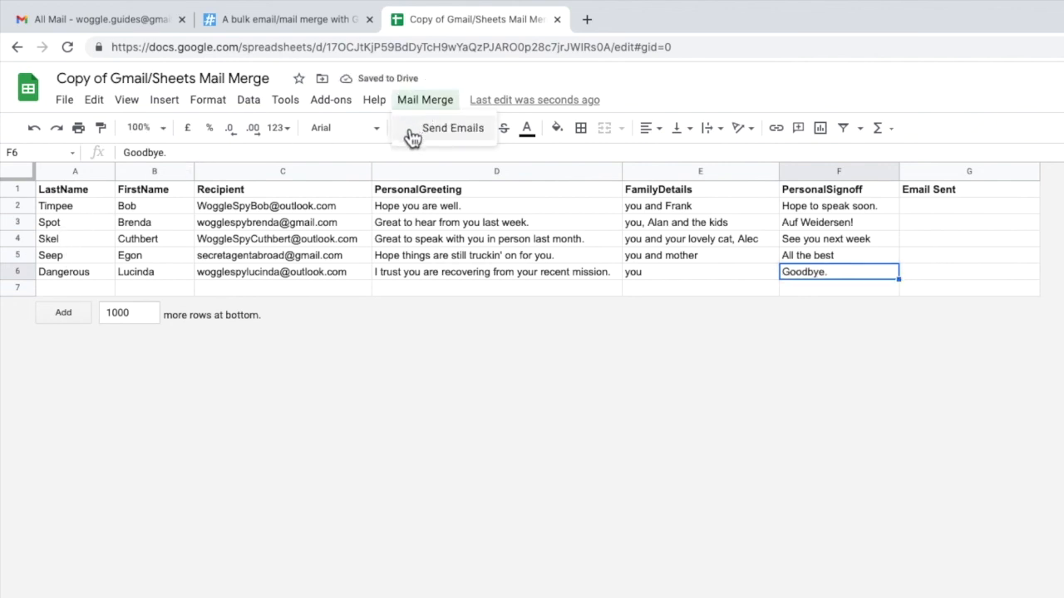
click(452, 128)
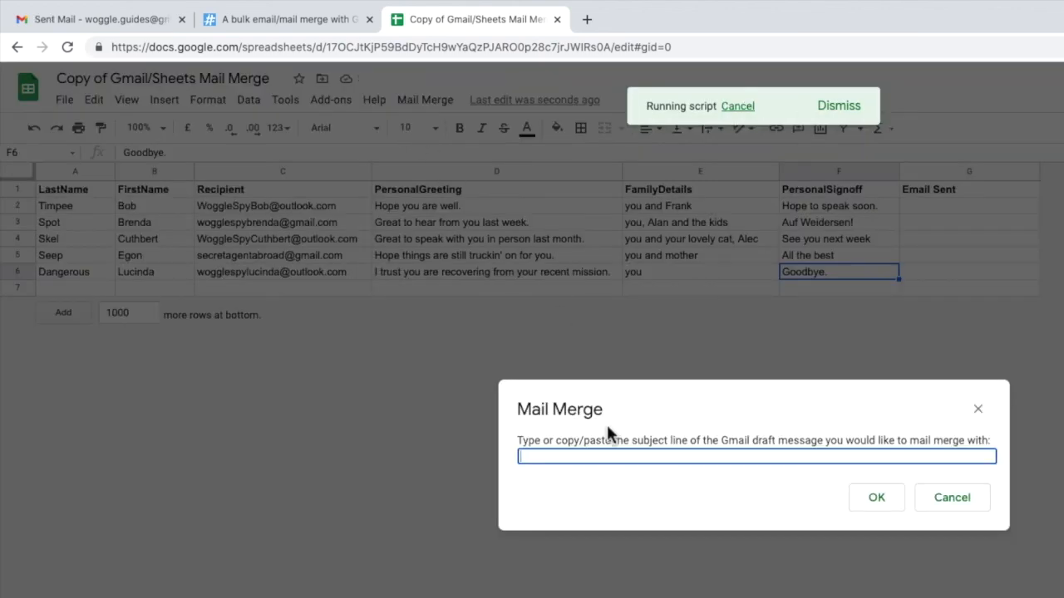
right_click(755, 456)
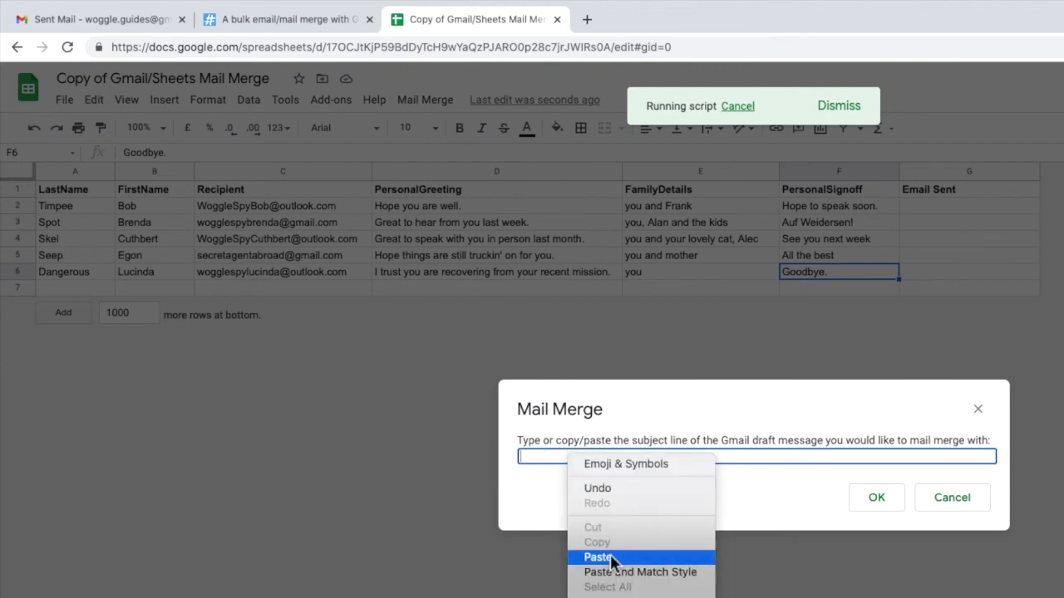
click(598, 557)
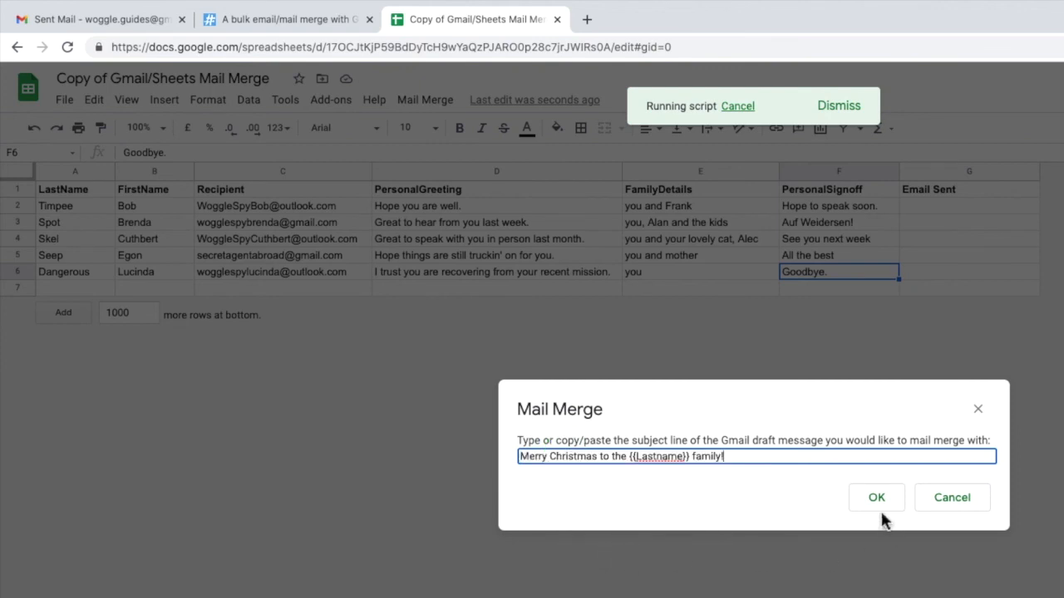
click(876, 497)
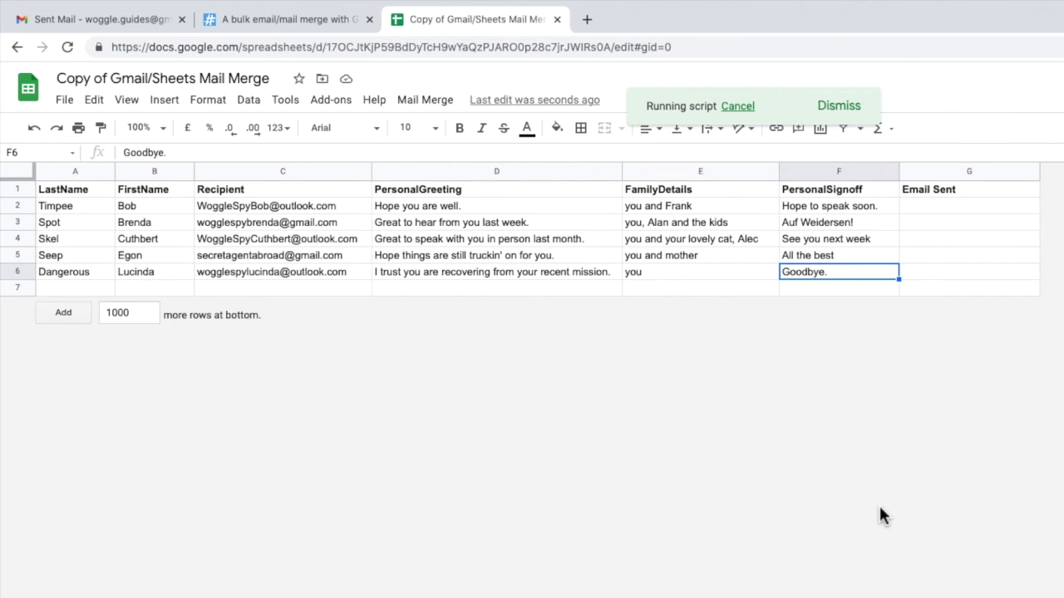
mouse_move(903, 503)
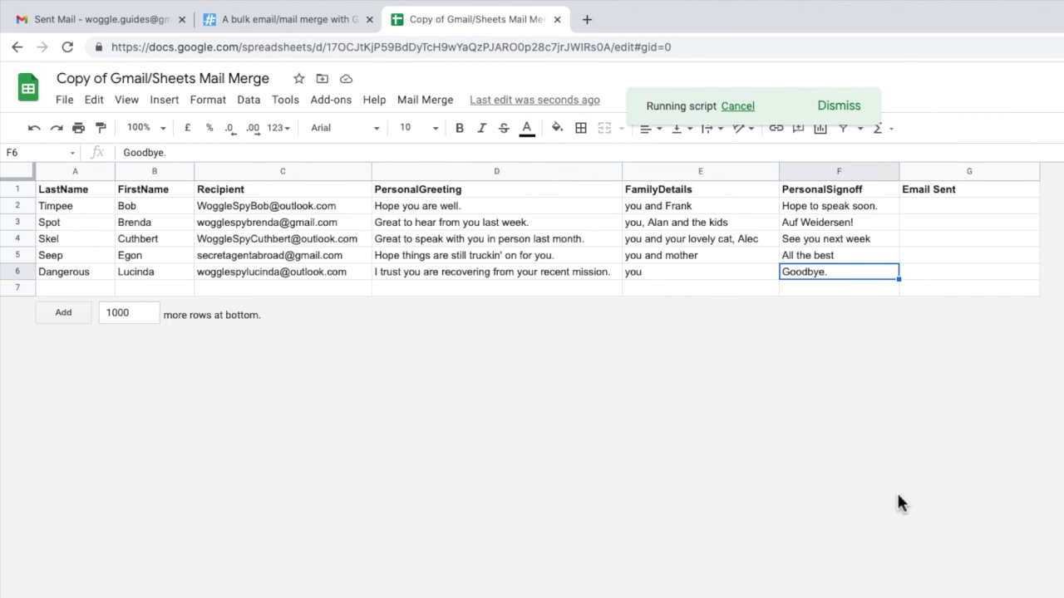
mouse_move(959, 321)
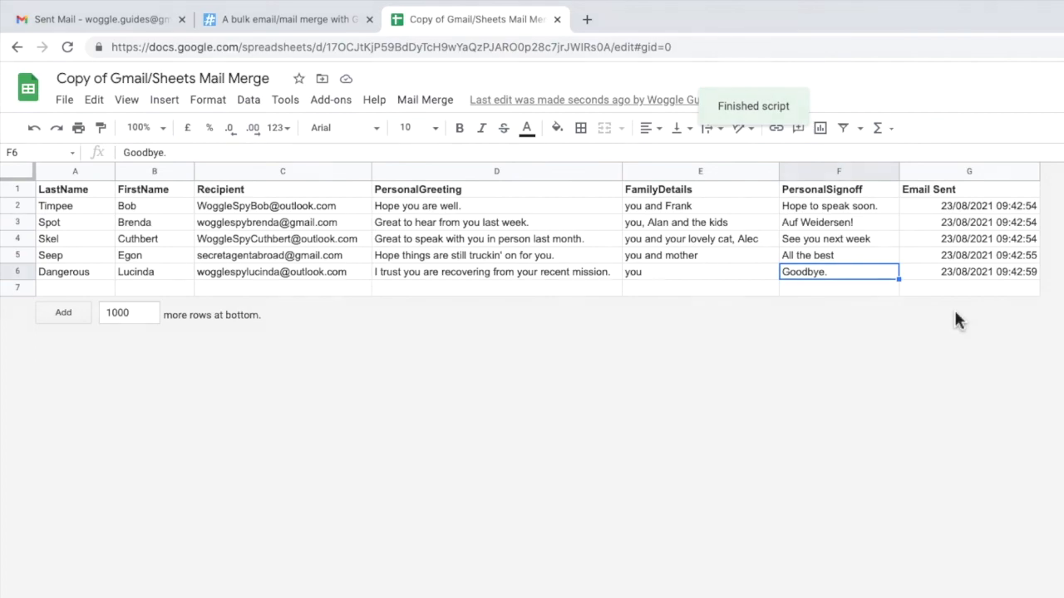
click(99, 18)
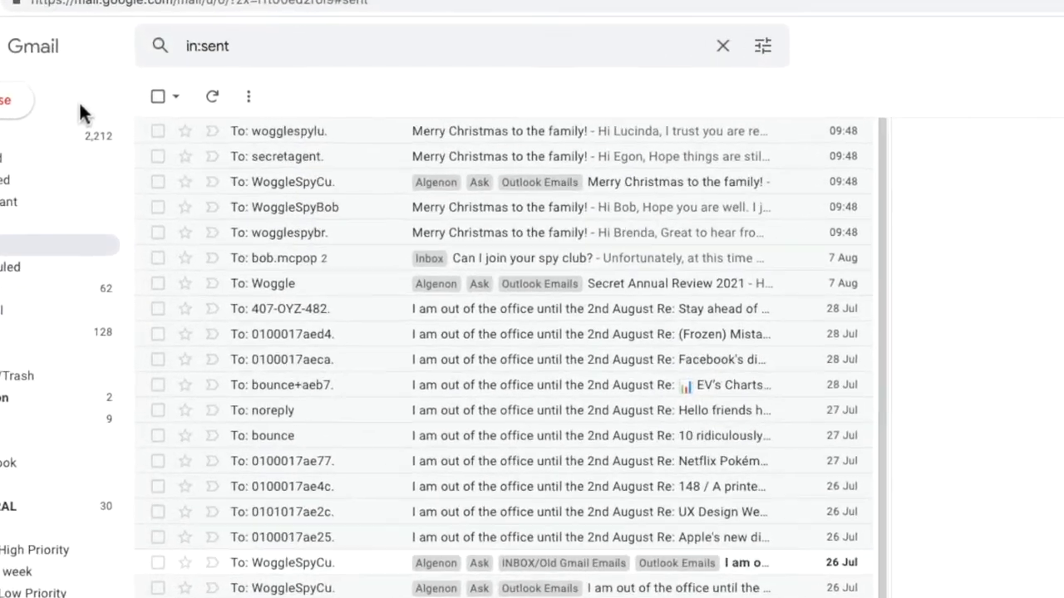